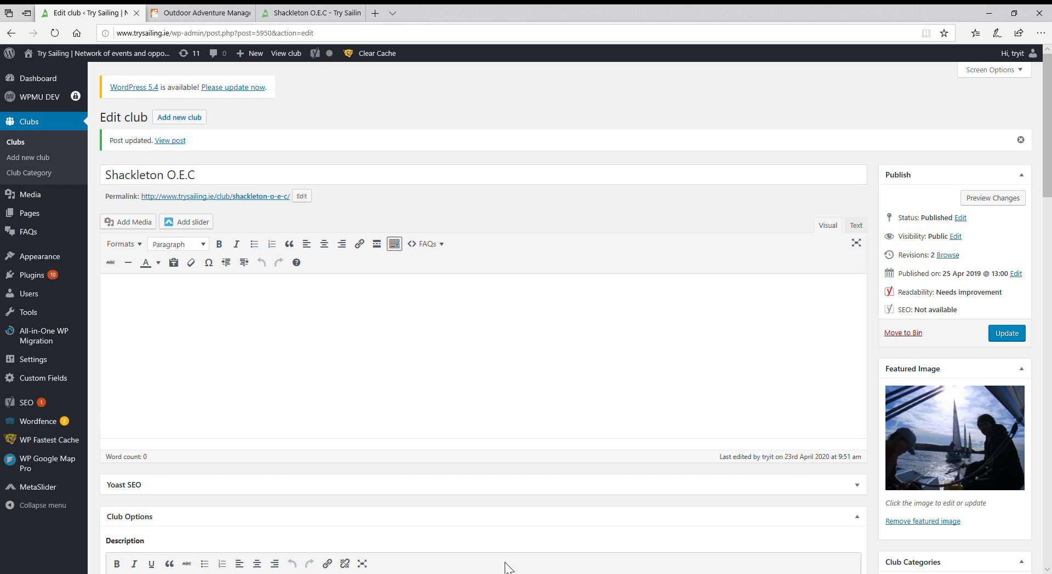
mouse_move(576, 503)
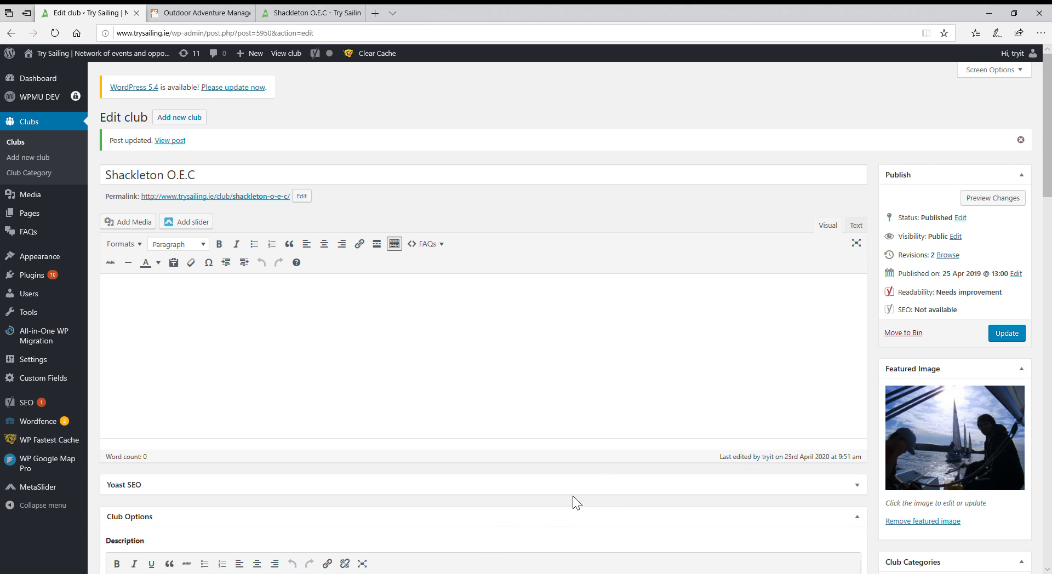
Step: Locate the [metaslider id=5945] shortcode in the club editor's Slideshow field, then head to MetaSlider
scroll(down, 3)
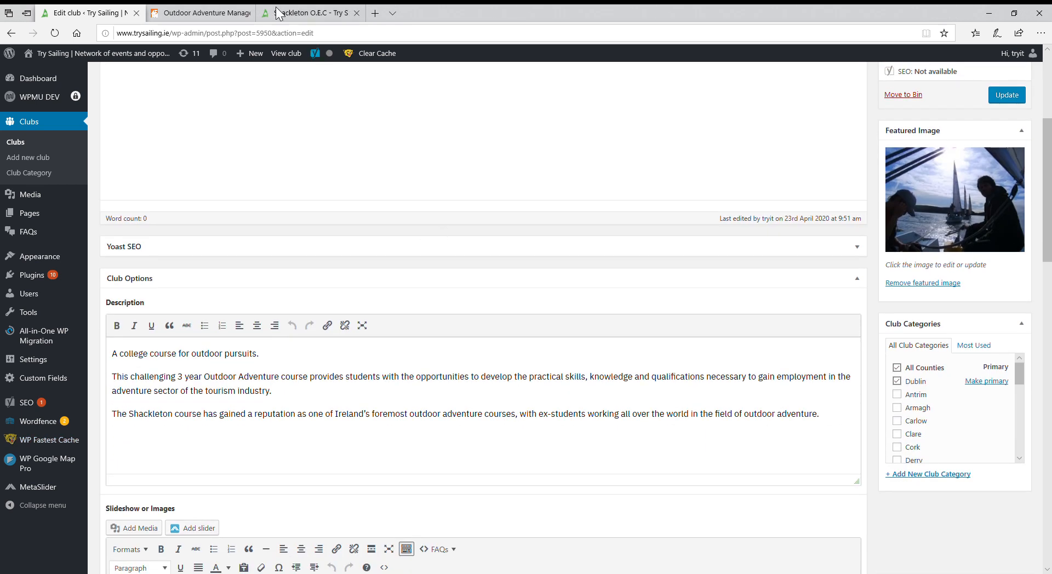
mouse_move(302, 13)
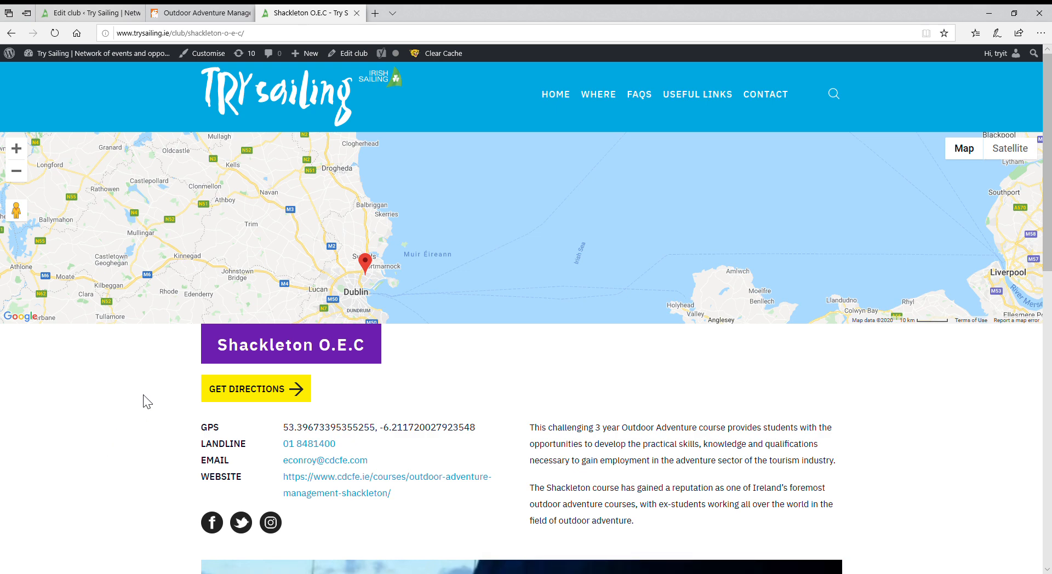
scroll(down, 3)
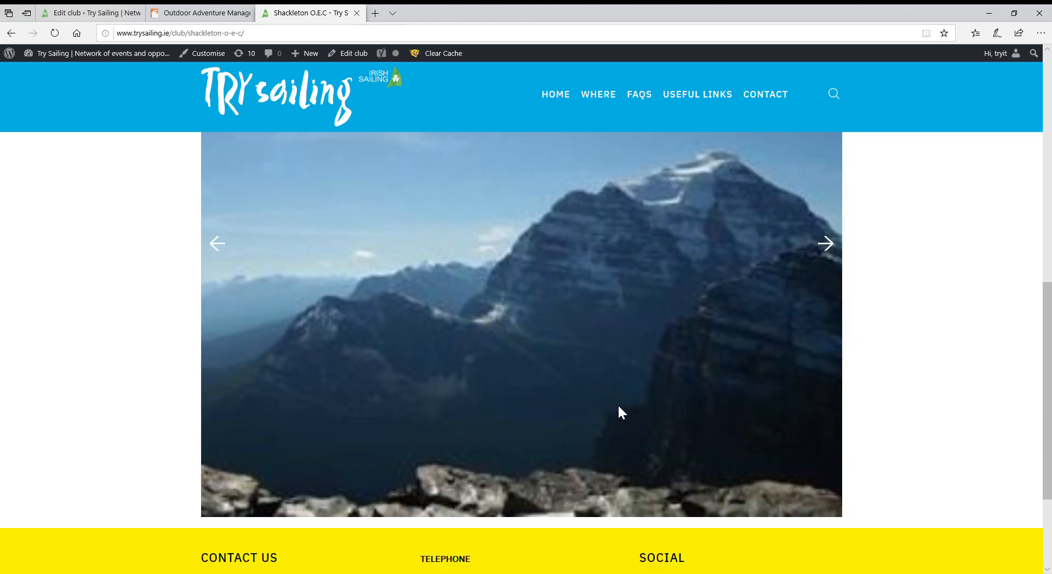
scroll(up, 3)
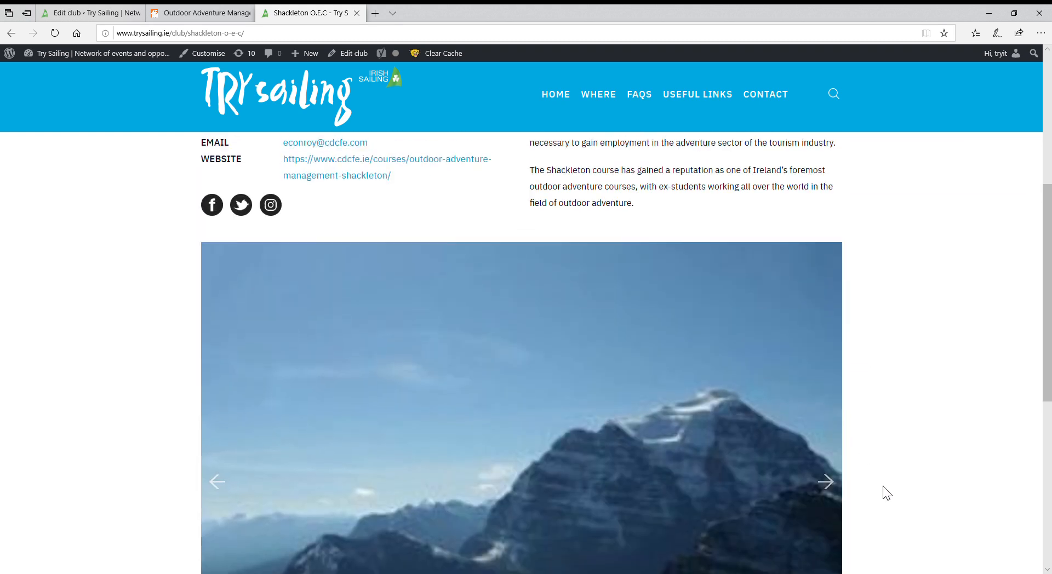
click(824, 481)
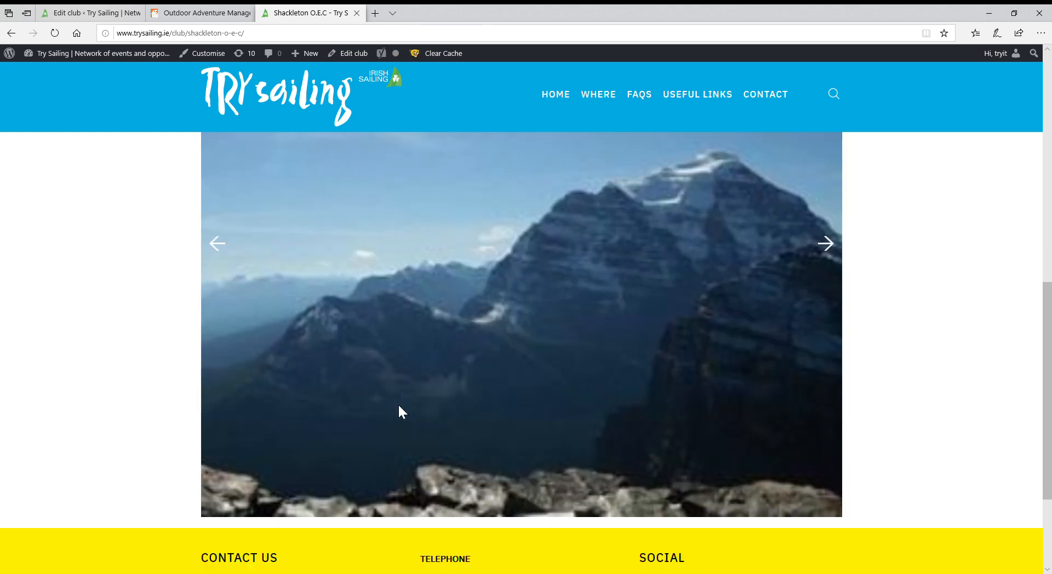
scroll(up, 3)
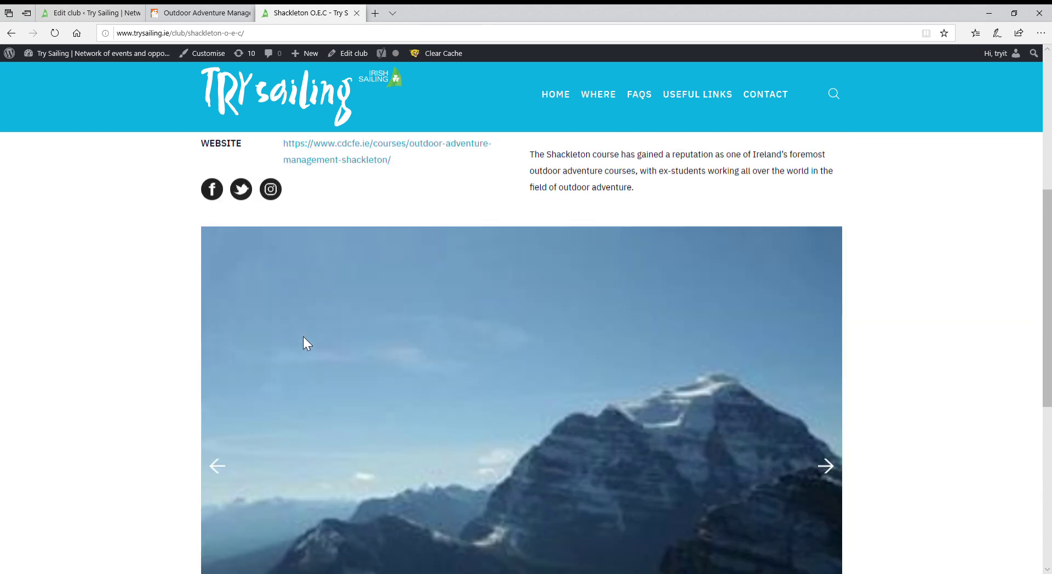
scroll(up, 3)
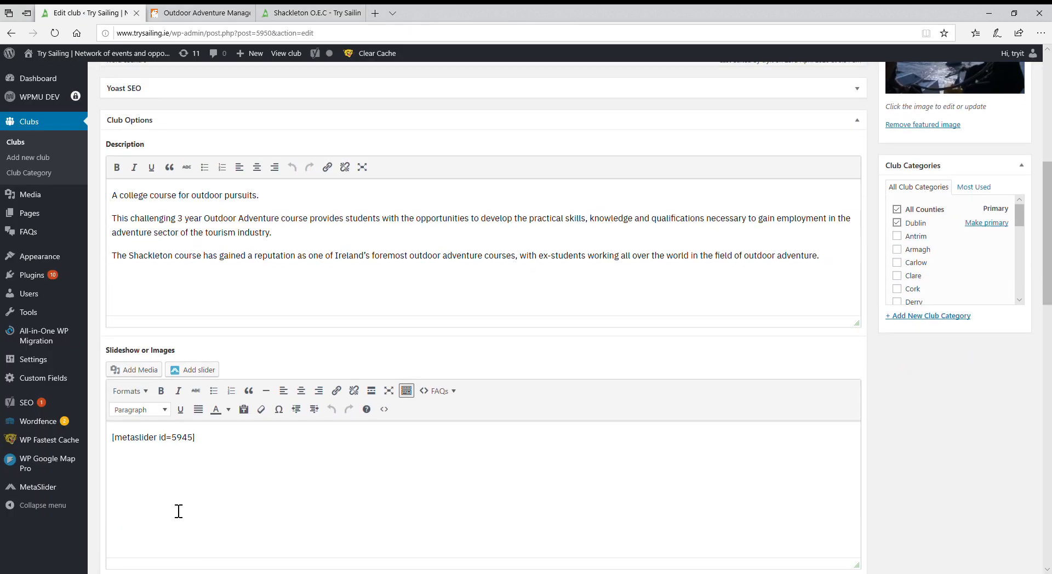
scroll(down, 3)
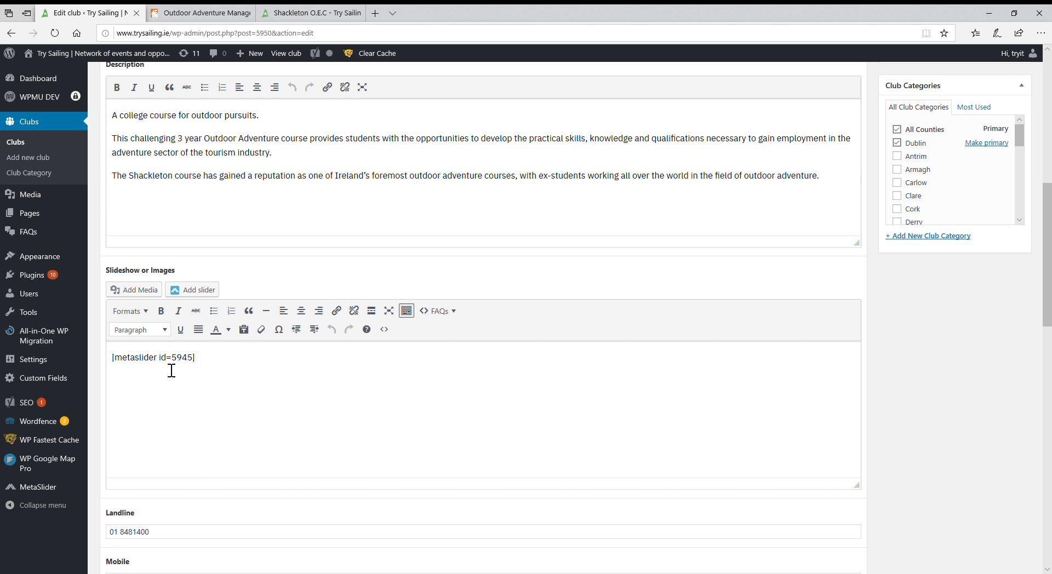
mouse_move(47, 463)
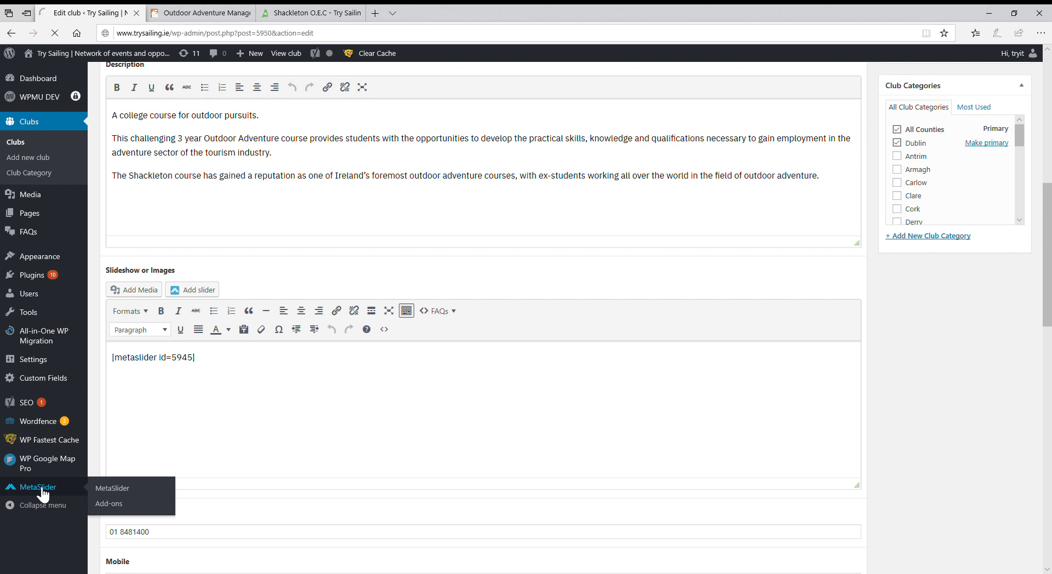
Step: Open the Shackleton O.E.C slideshow (id 5945) and scroll through its three image slides
click(112, 489)
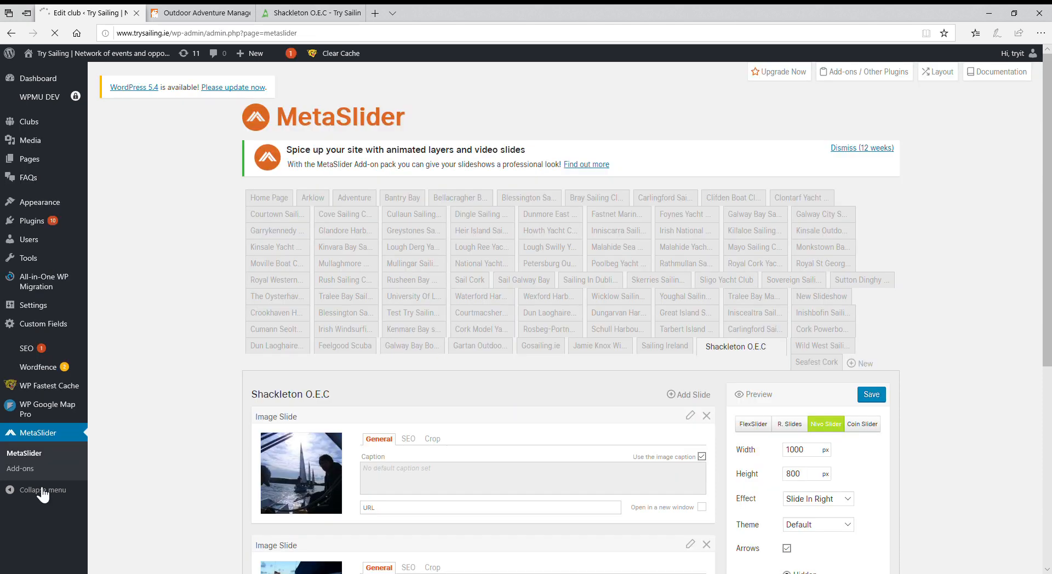
mouse_move(275, 247)
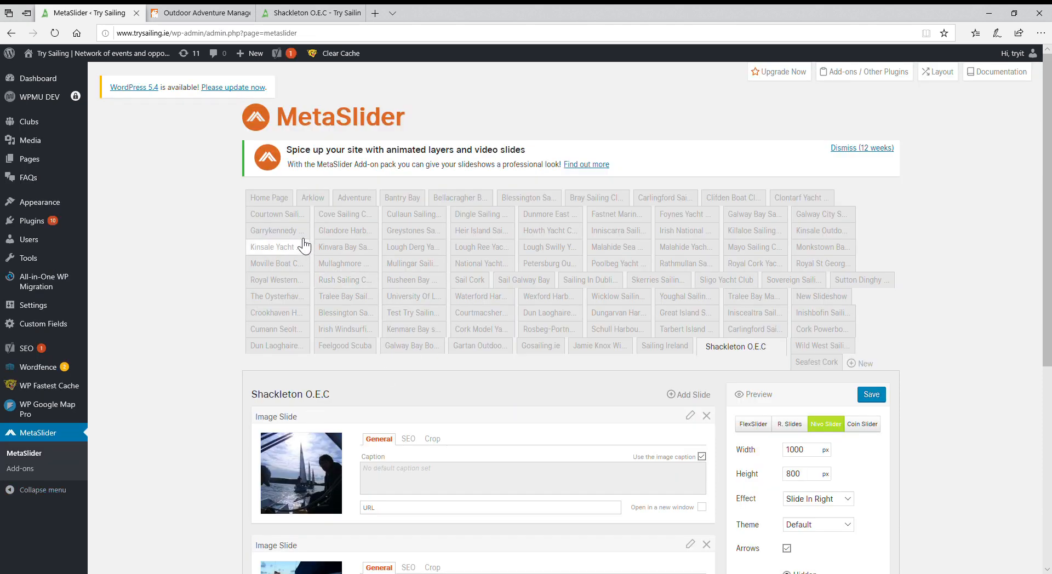
mouse_move(618, 231)
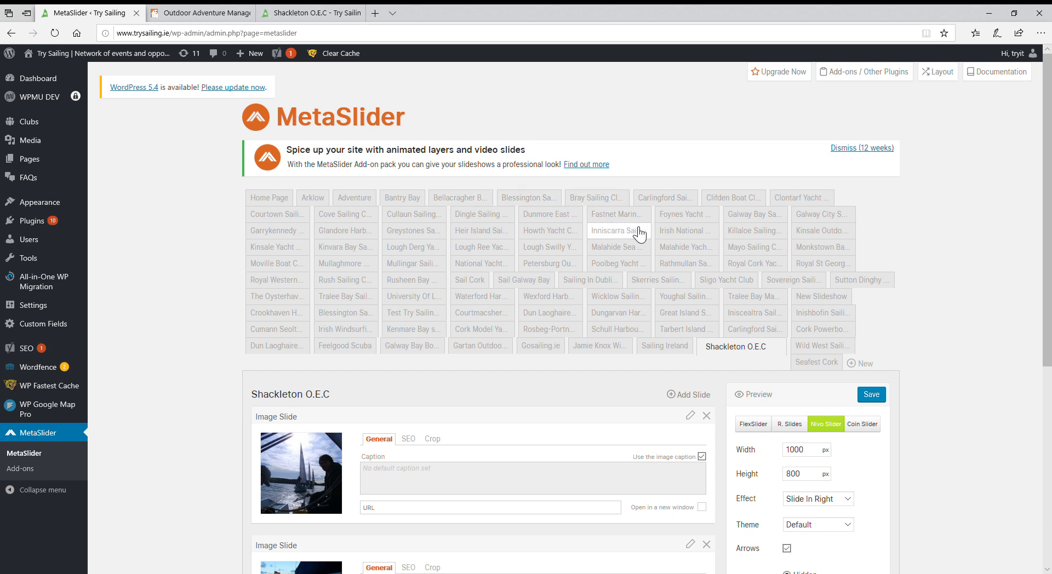
mouse_move(369, 346)
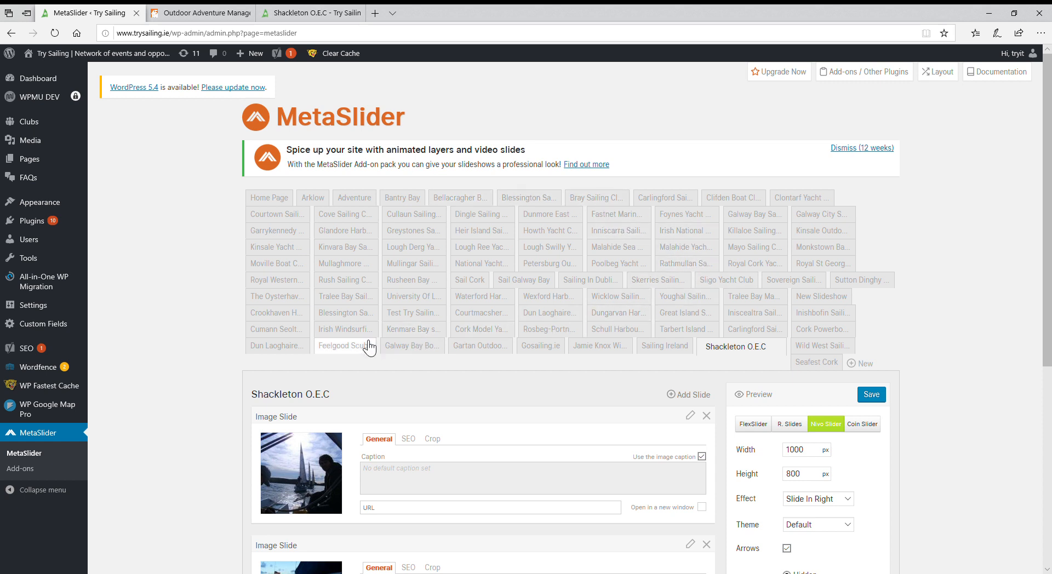
mouse_move(345, 346)
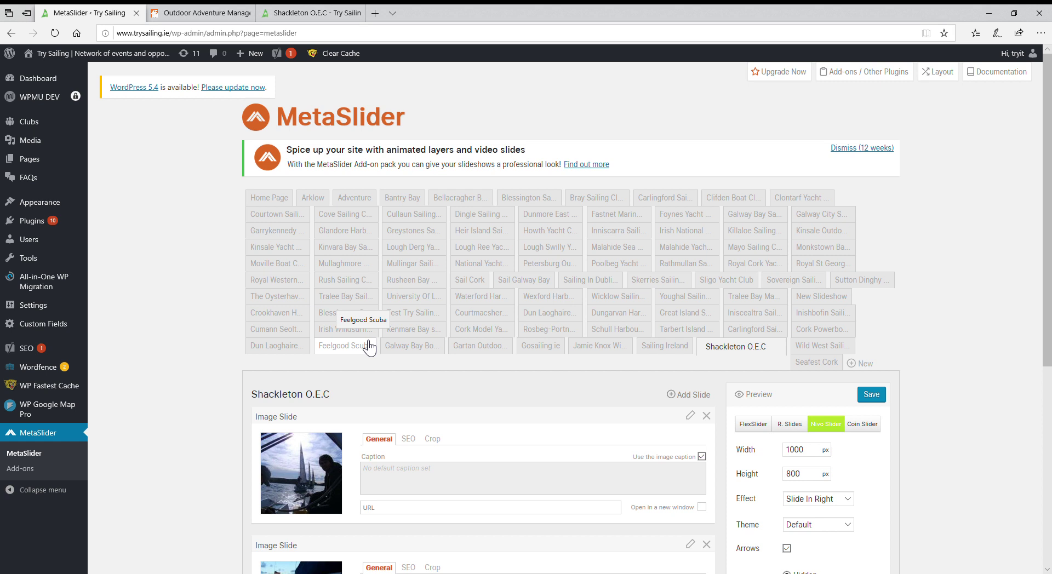
scroll(down, 3)
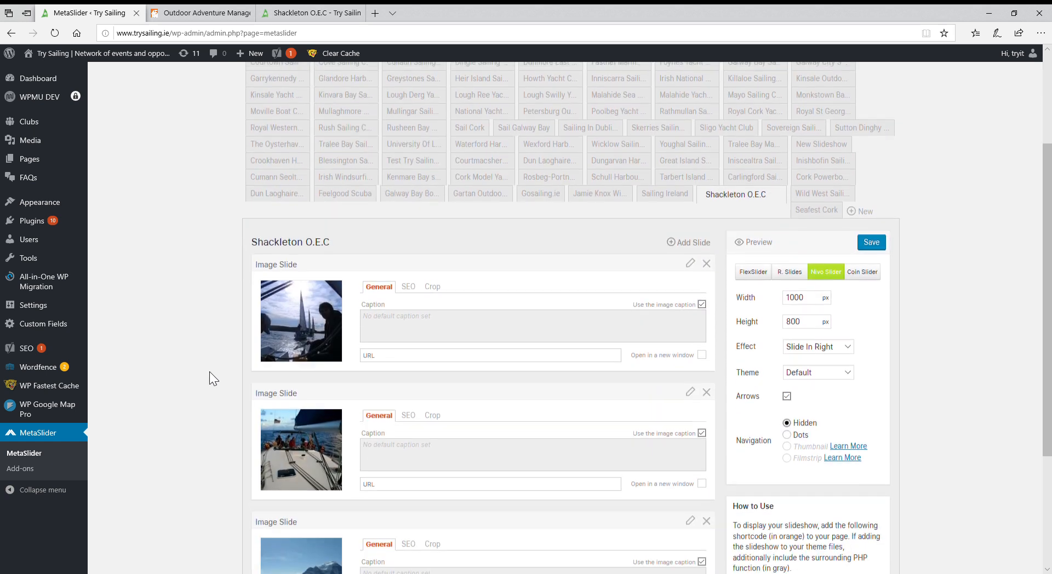
scroll(down, 3)
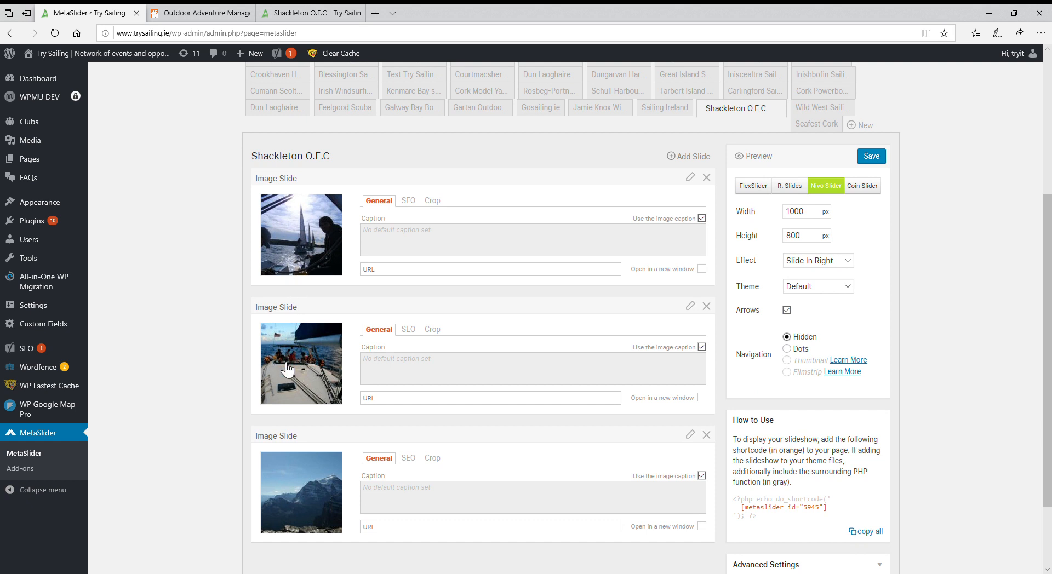
mouse_move(618, 198)
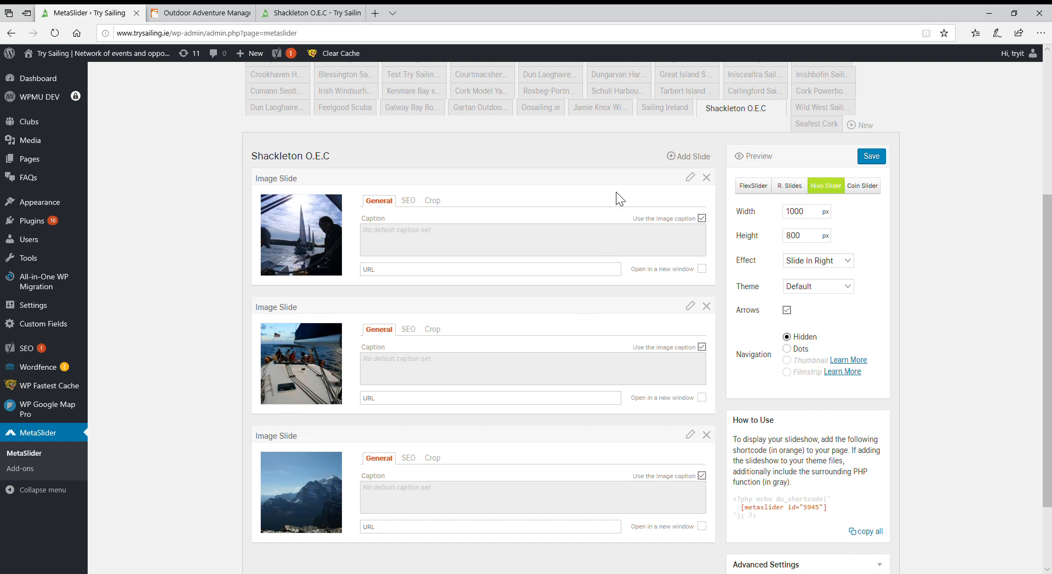
mouse_move(197, 12)
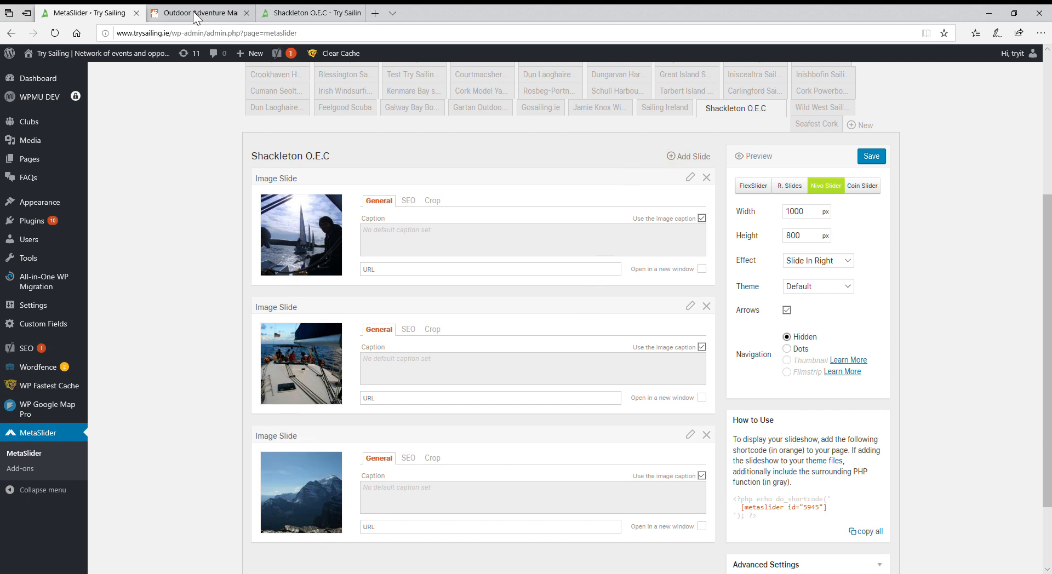
Step: Scroll the Outdoor Adventure Management – Shackleton course page to its woods group photo
click(197, 13)
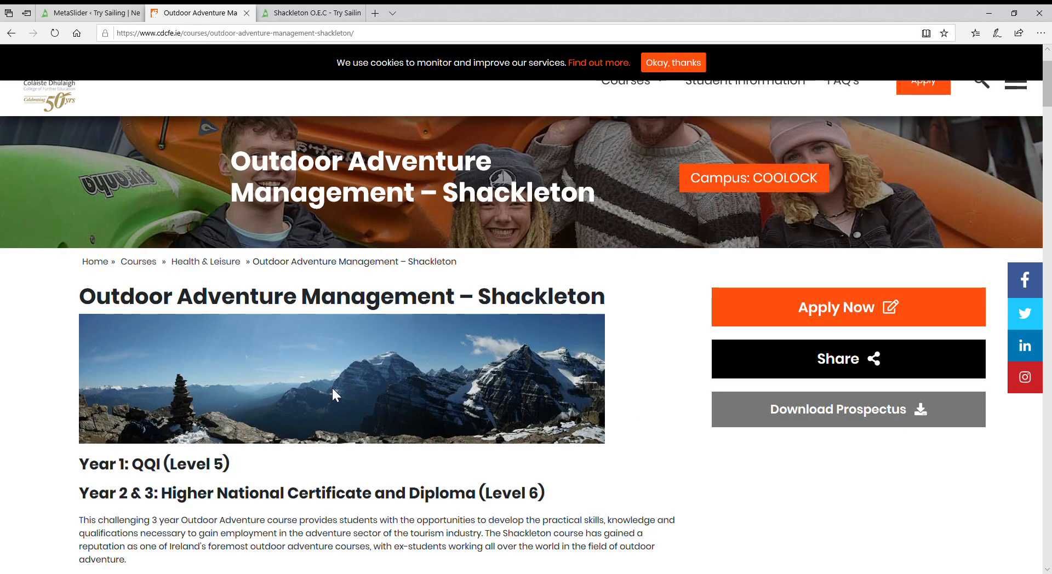
scroll(down, 3)
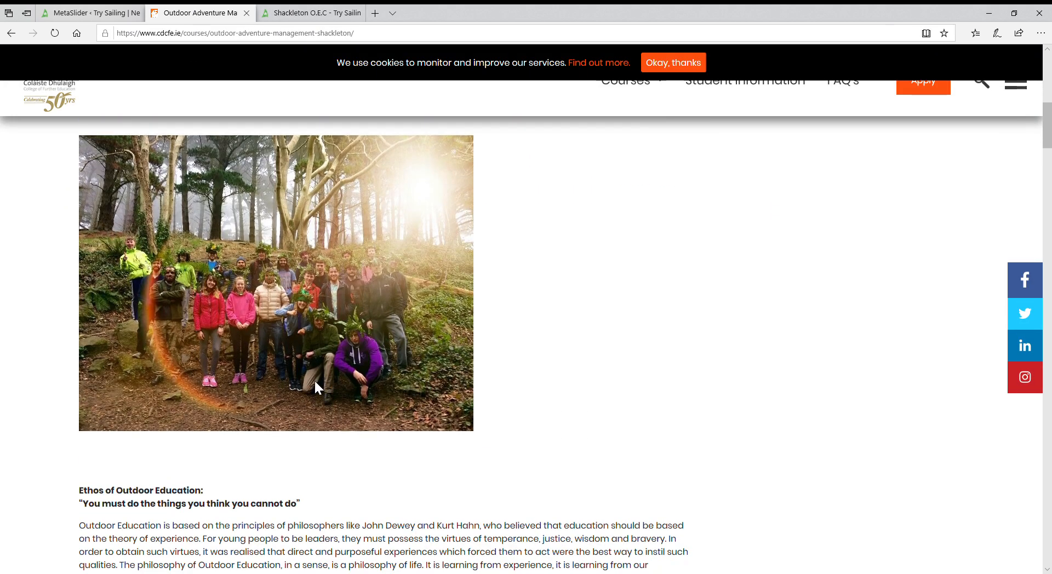
mouse_move(255, 319)
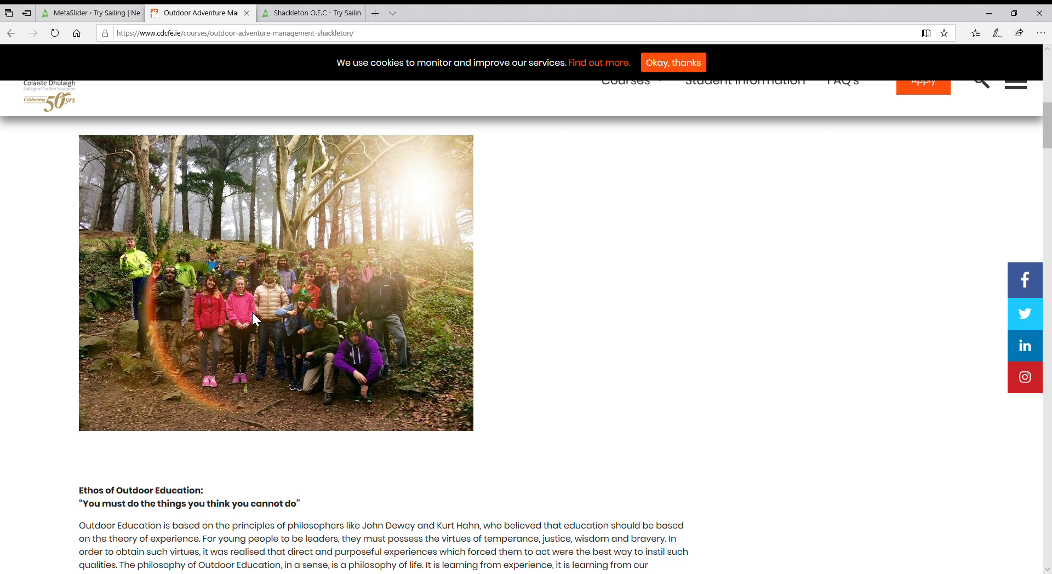
scroll(up, 3)
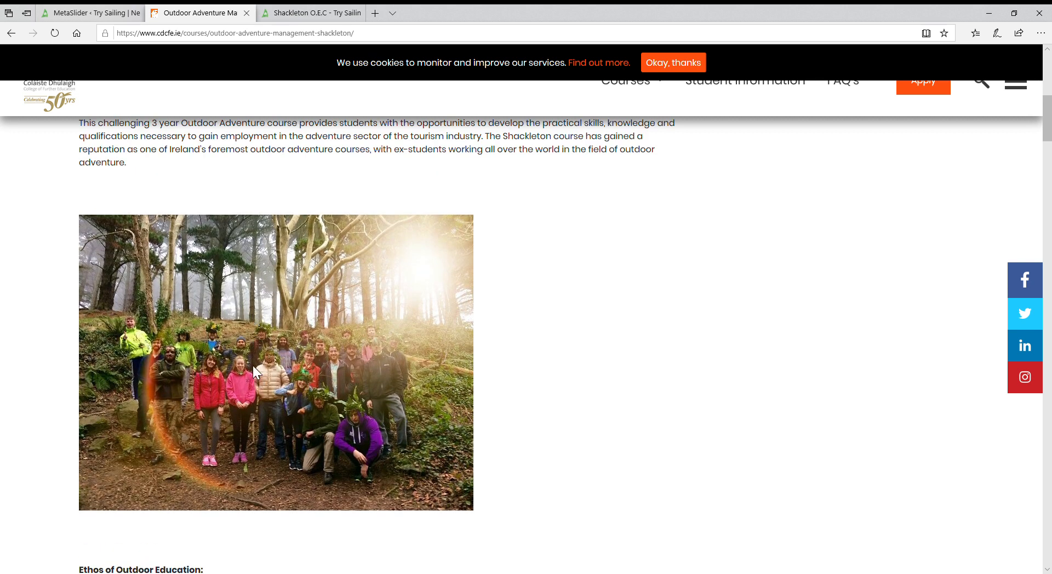
mouse_move(292, 410)
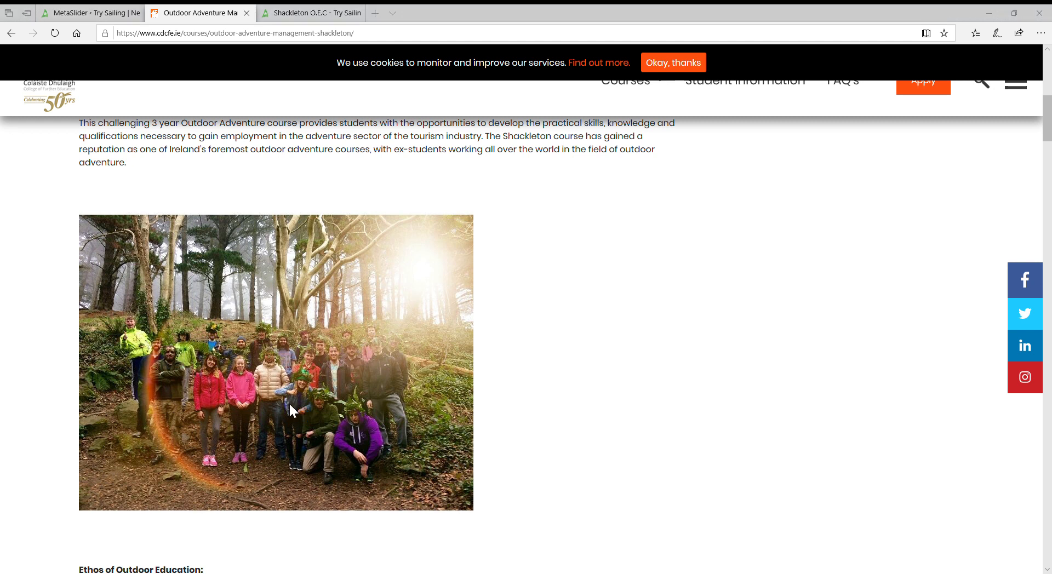
mouse_move(132, 52)
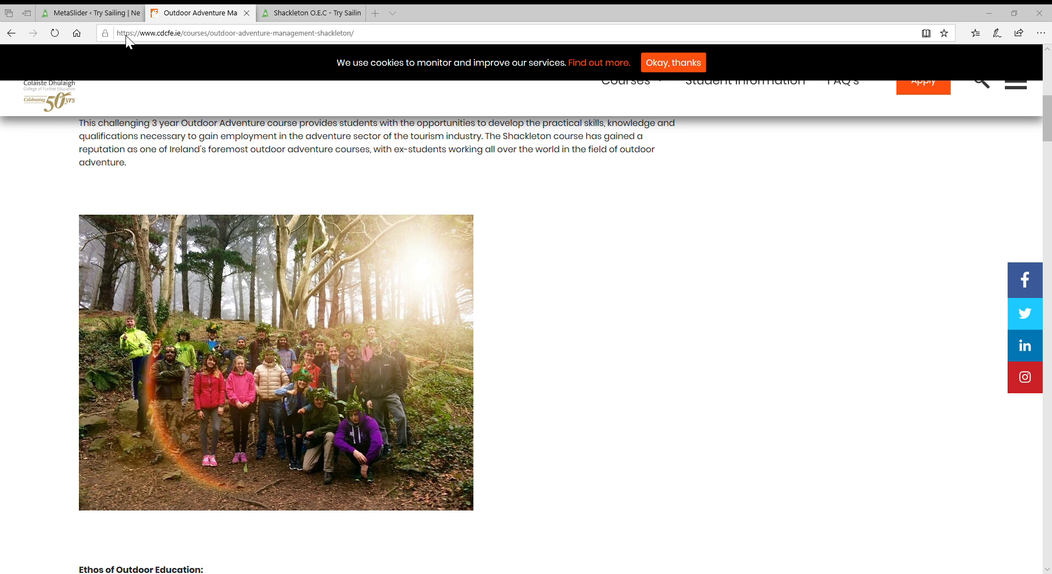
mouse_move(173, 459)
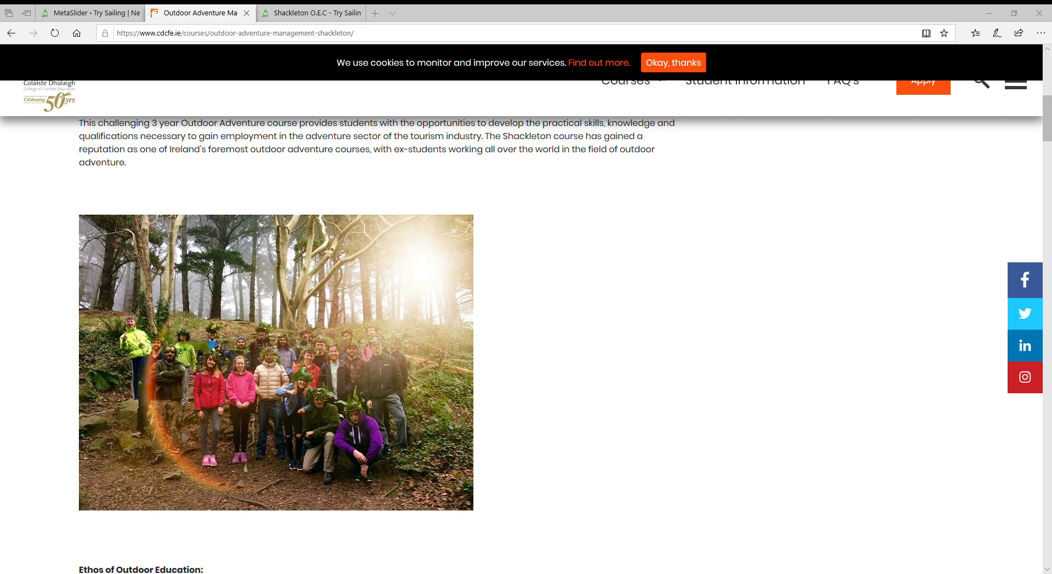
mouse_move(174, 455)
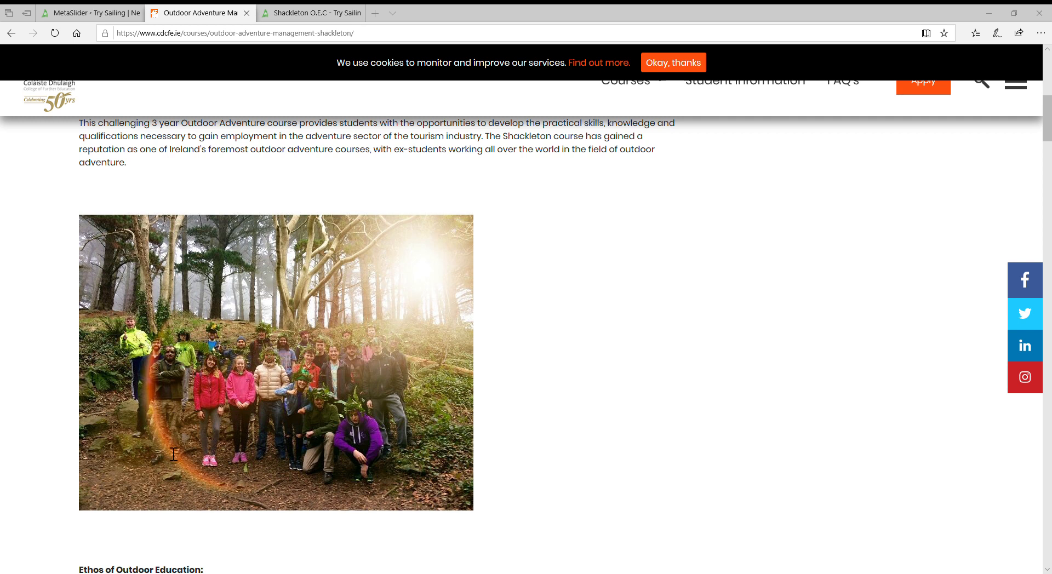
mouse_move(197, 452)
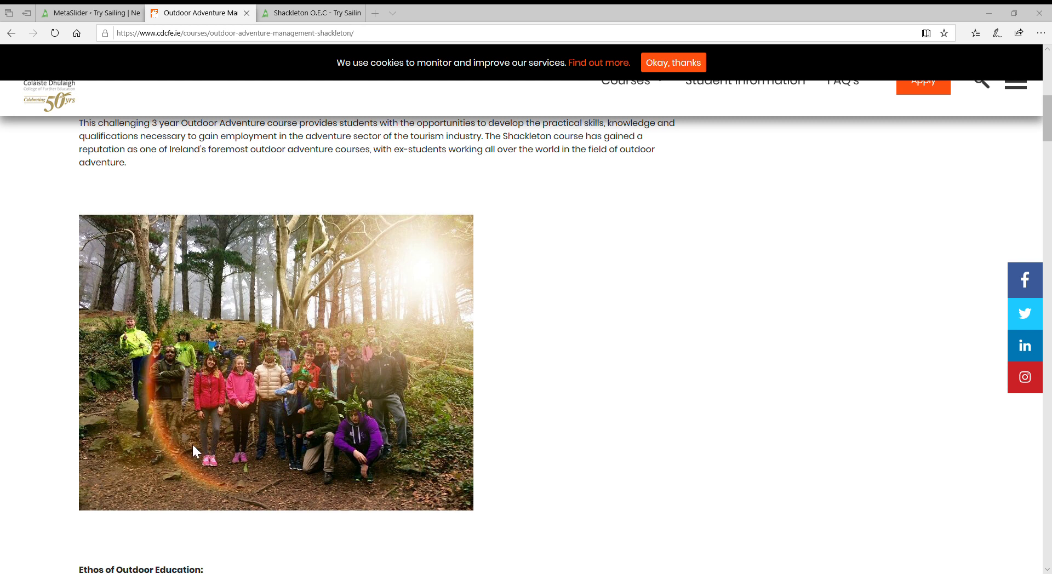
mouse_move(558, 452)
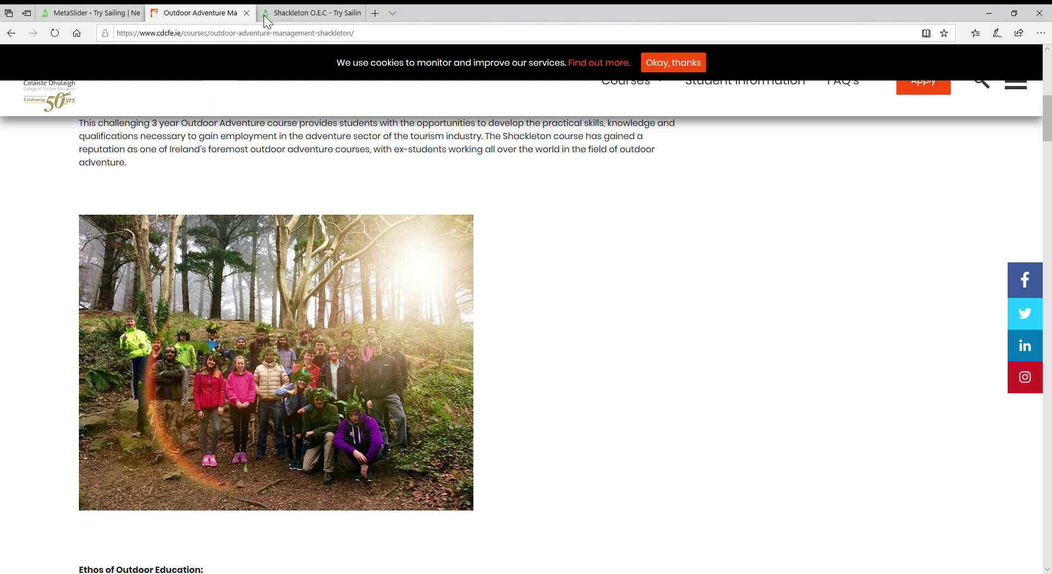
Step: Open the Shackleton O.E.C slideshow's Add Slide media library of sailing images
click(87, 13)
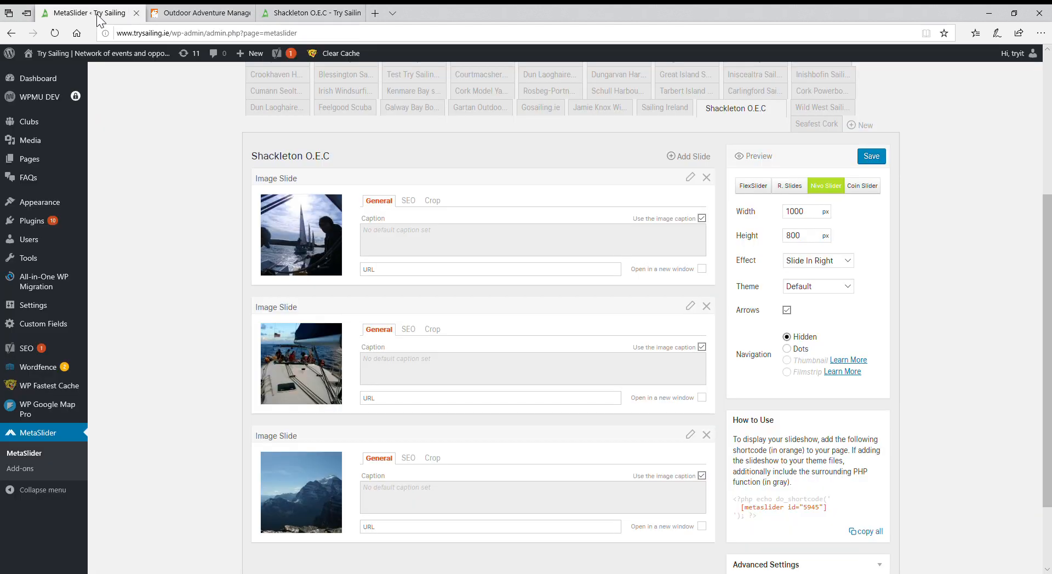
mouse_move(688, 156)
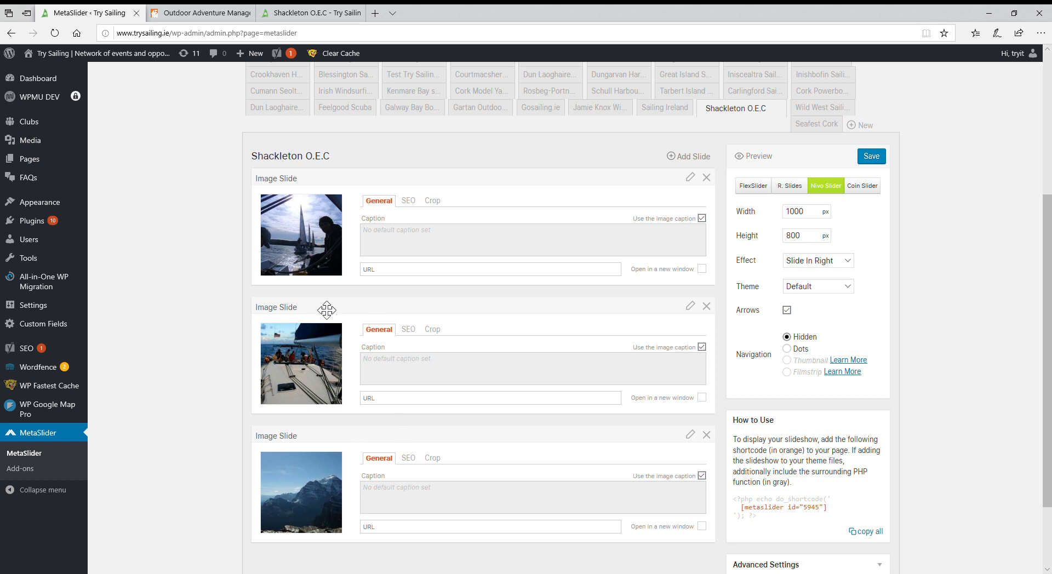
mouse_move(679, 159)
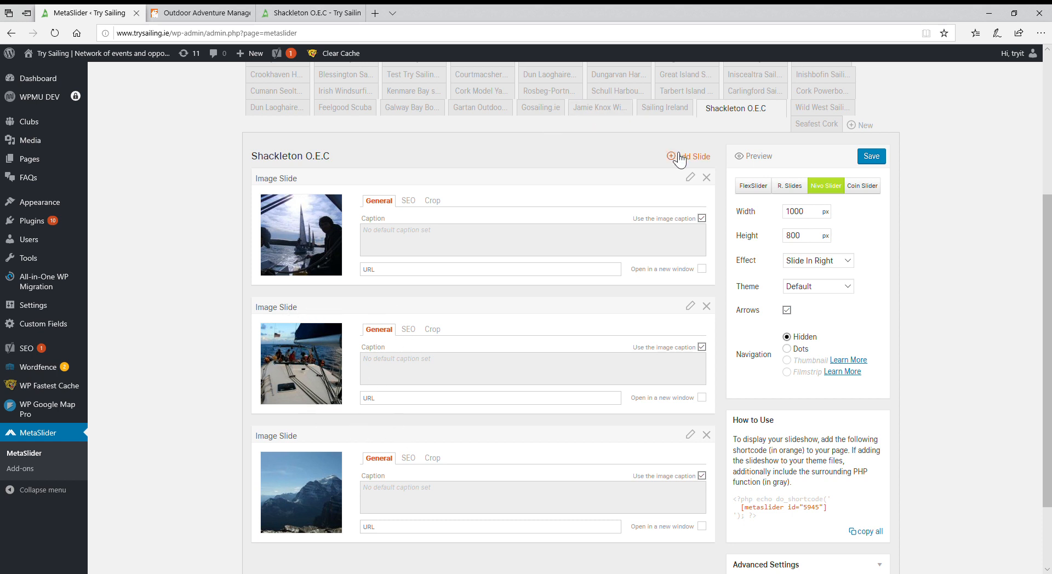
click(687, 156)
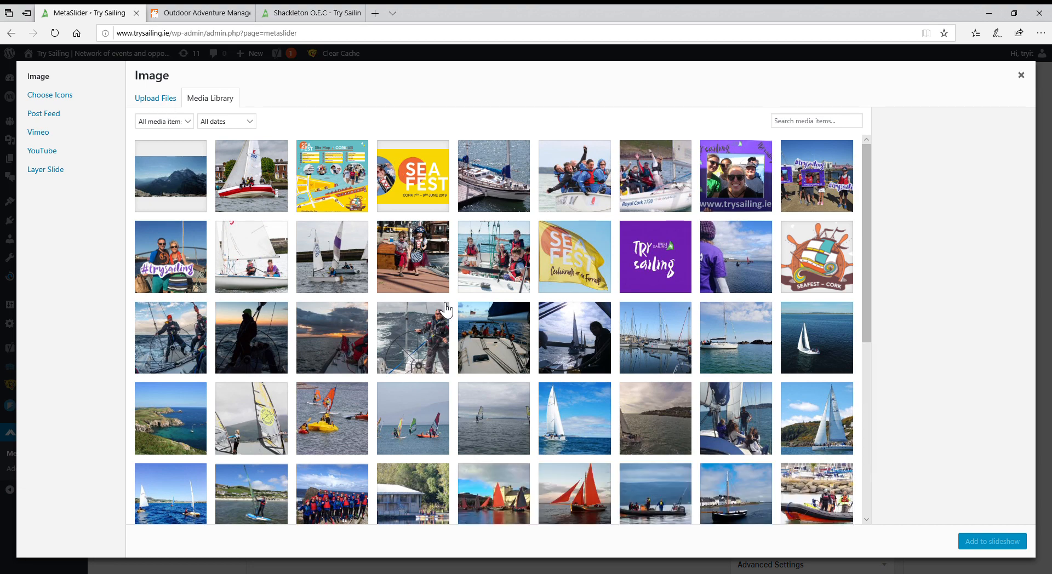
scroll(down, 3)
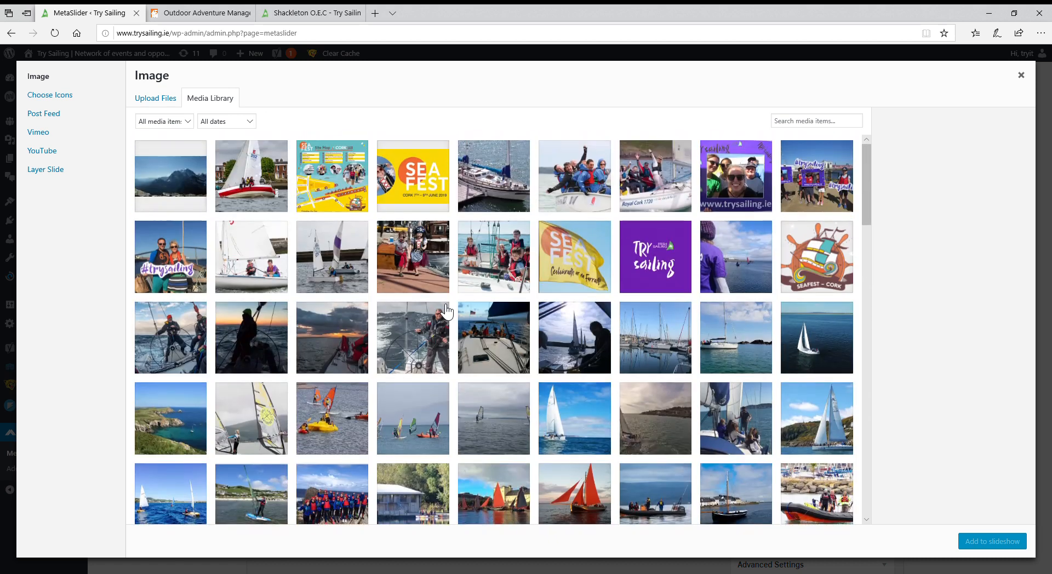
Step: Upload shackleton-2-woods.jpg and select it as the new slide's image
click(155, 98)
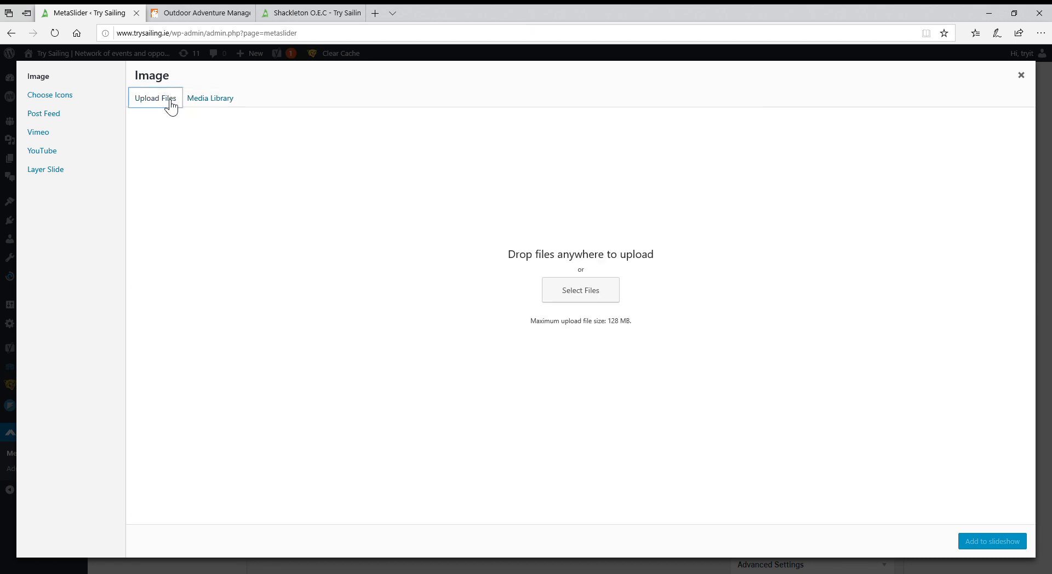
mouse_move(383, 212)
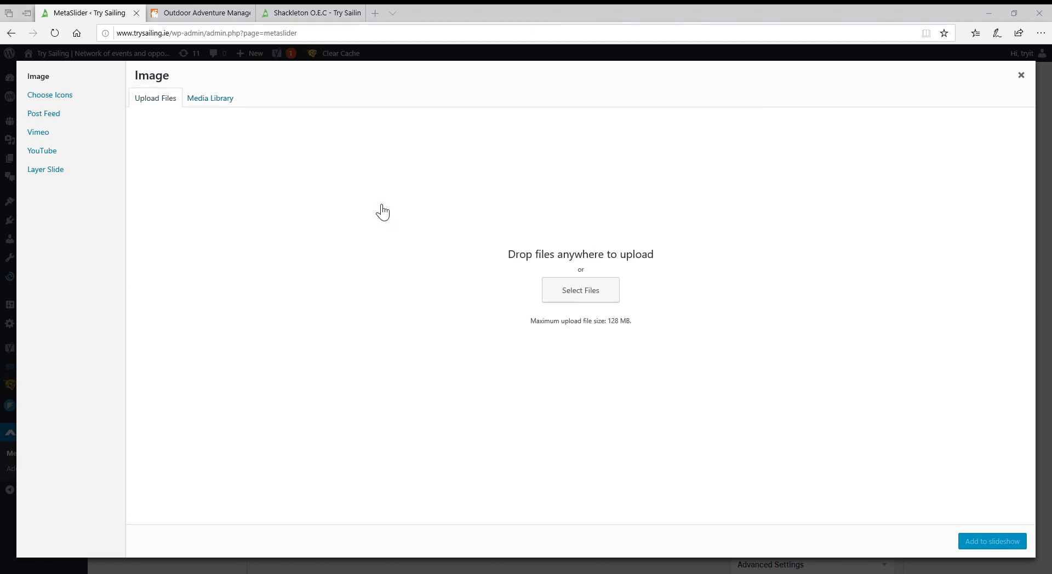
mouse_move(151, 108)
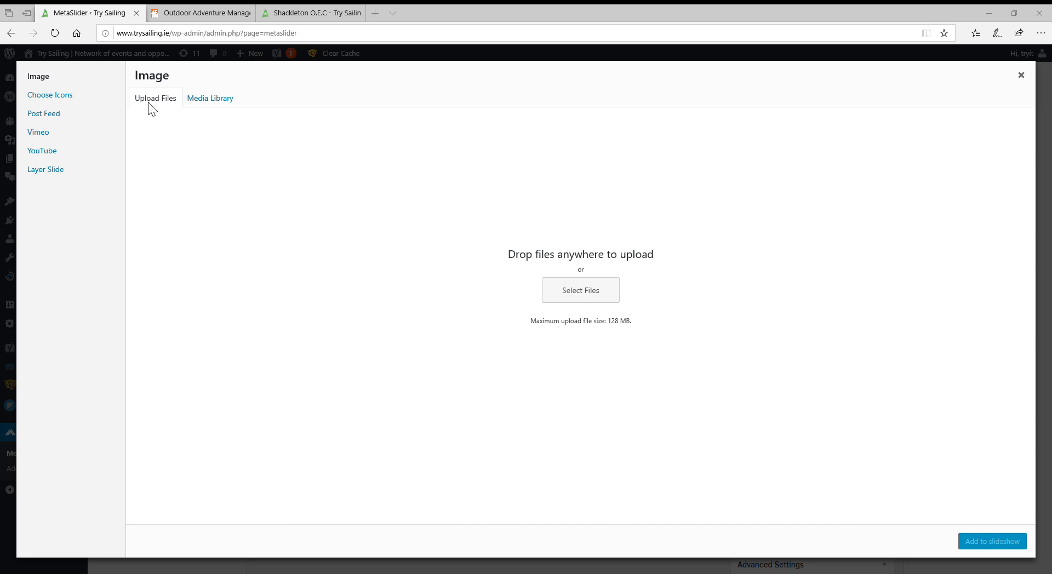
mouse_move(197, 99)
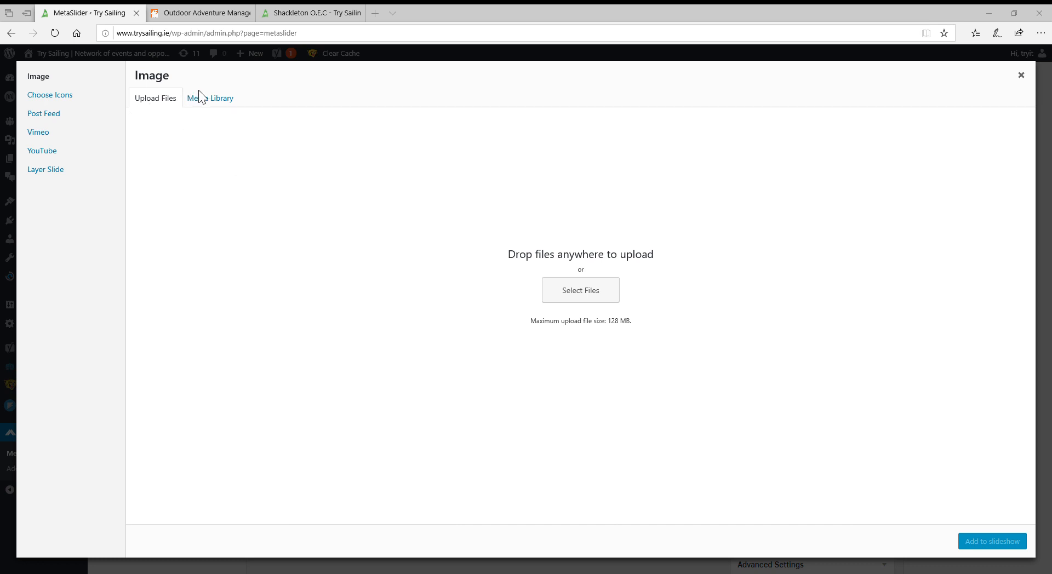
mouse_move(214, 109)
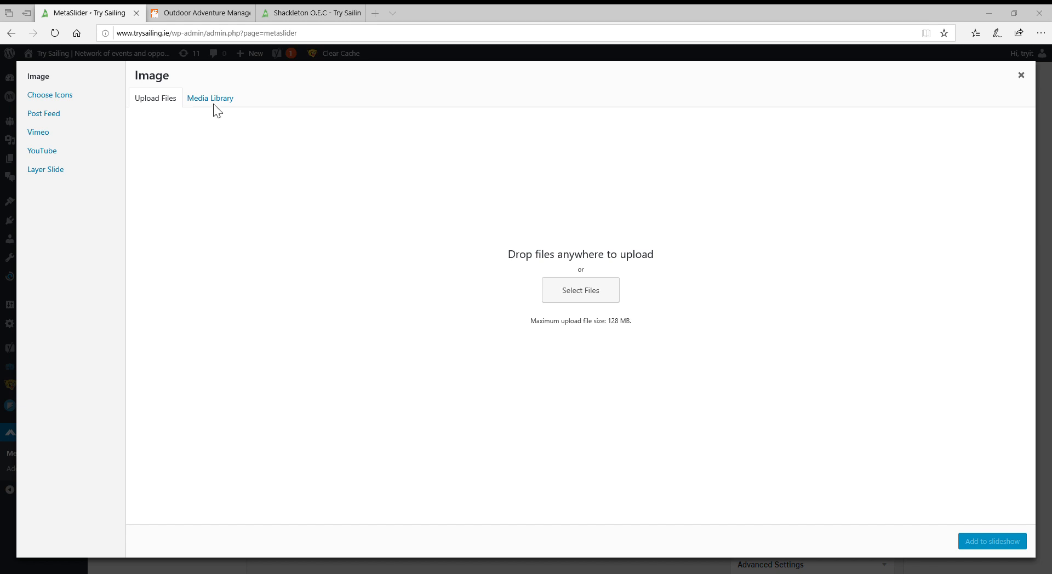
mouse_move(146, 124)
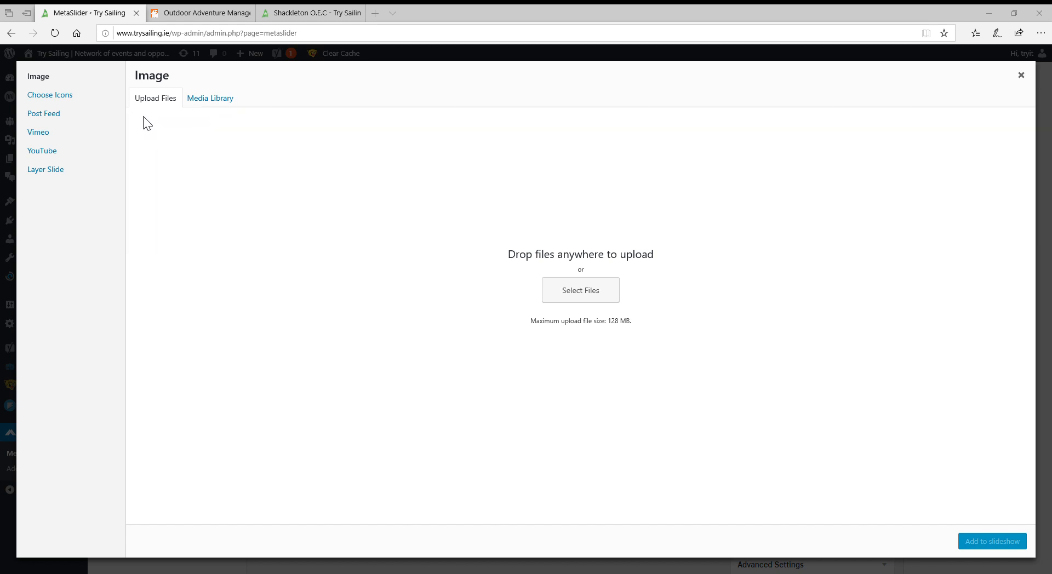
mouse_move(613, 459)
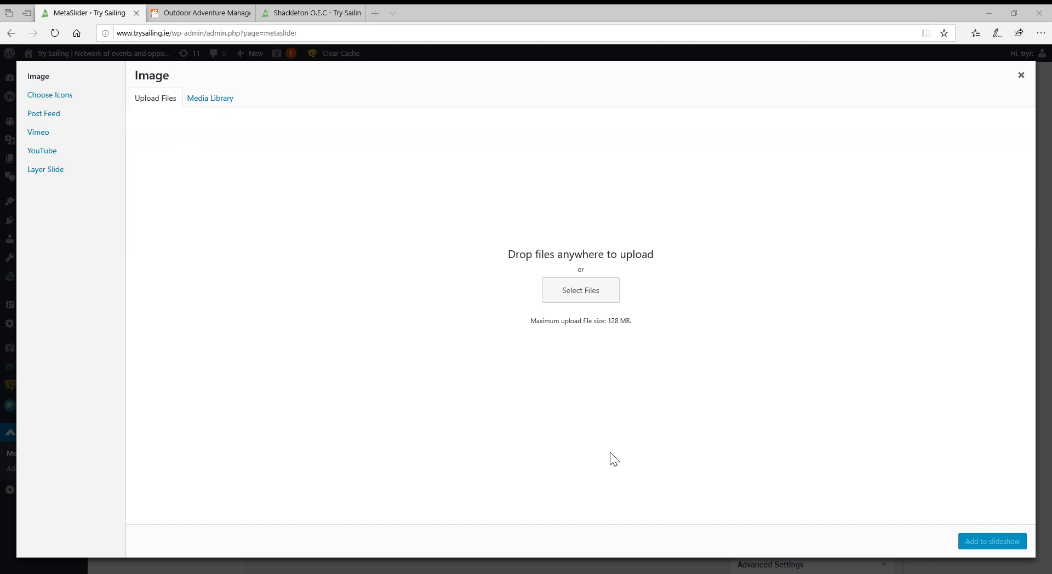
mouse_move(856, 496)
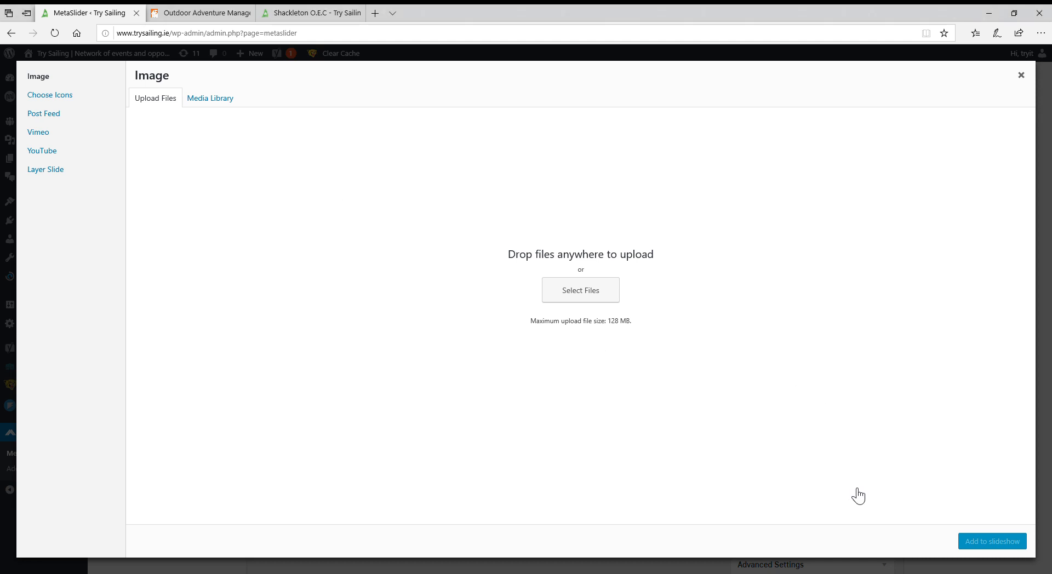
mouse_move(702, 422)
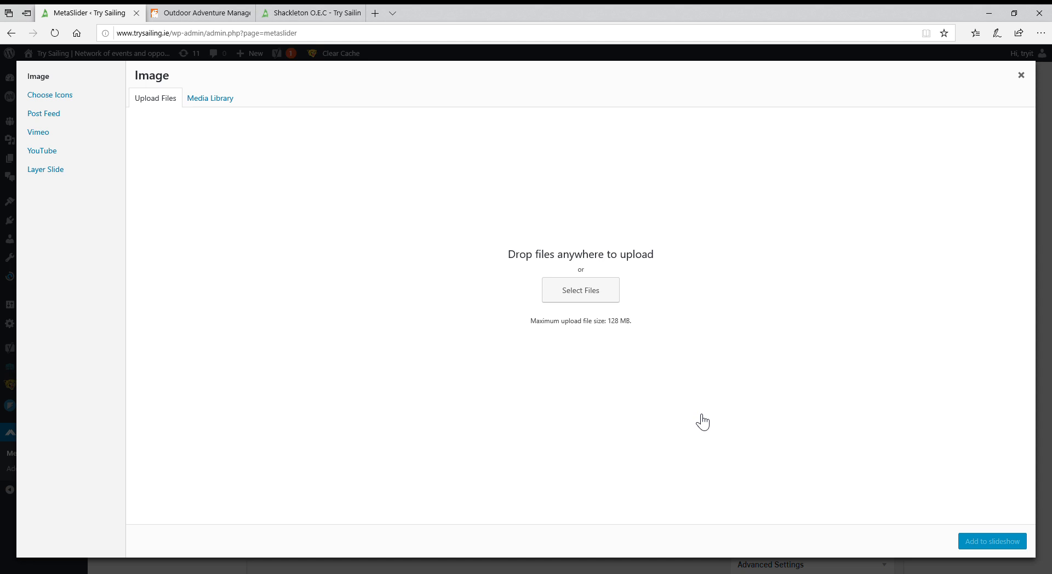
click(210, 98)
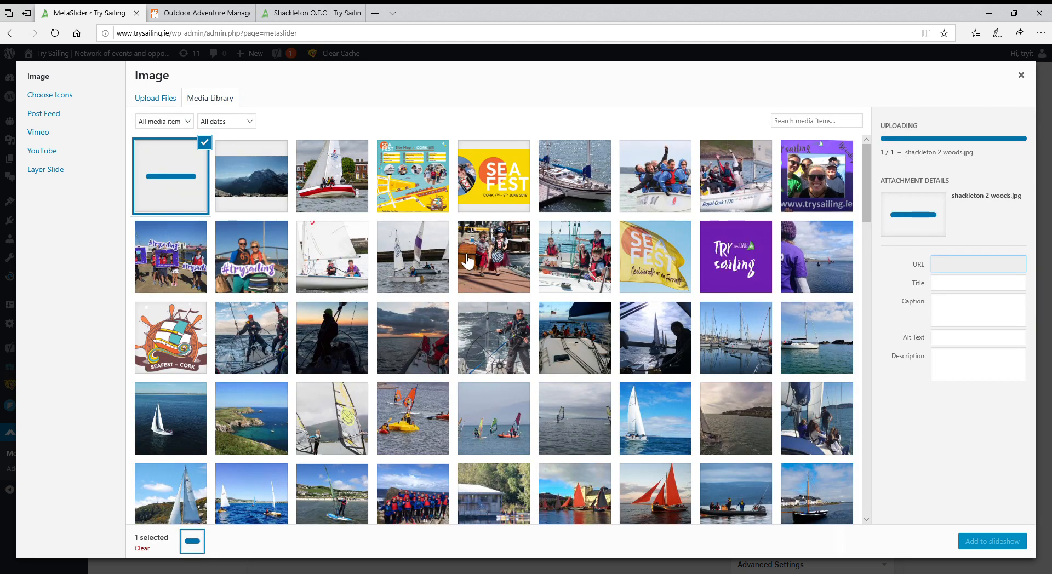
mouse_move(180, 196)
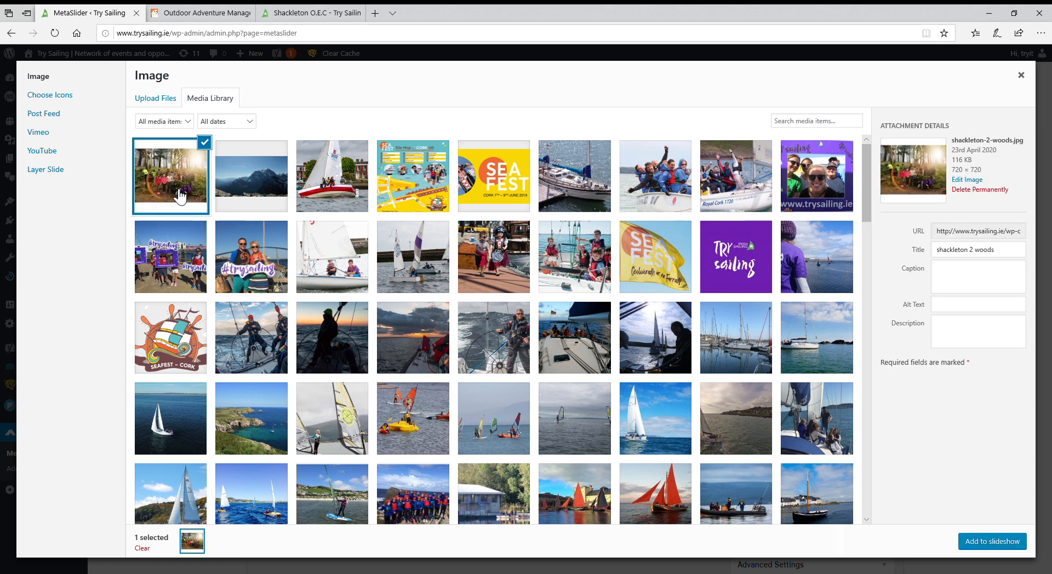
mouse_move(236, 179)
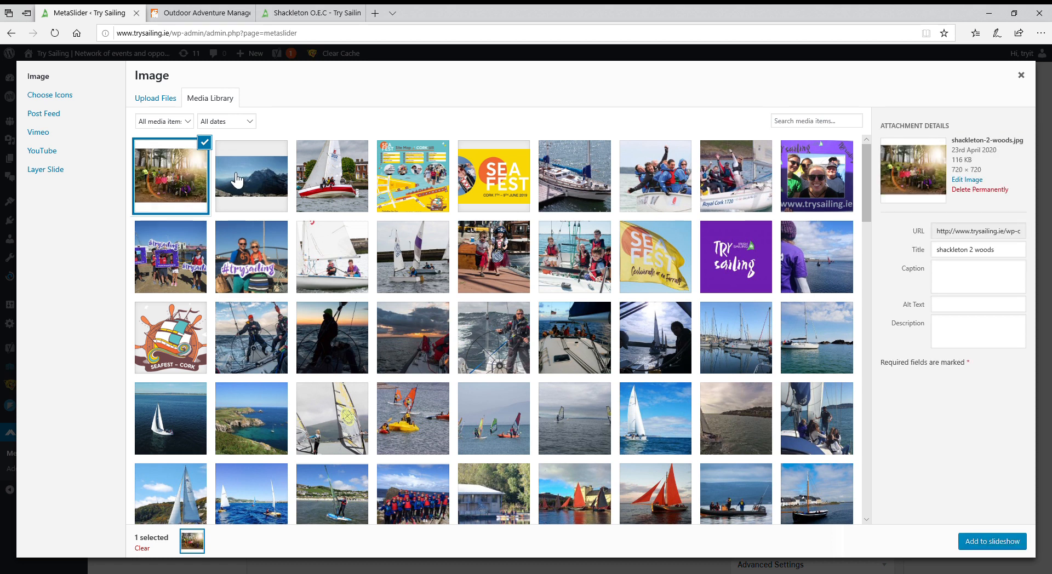
mouse_move(248, 183)
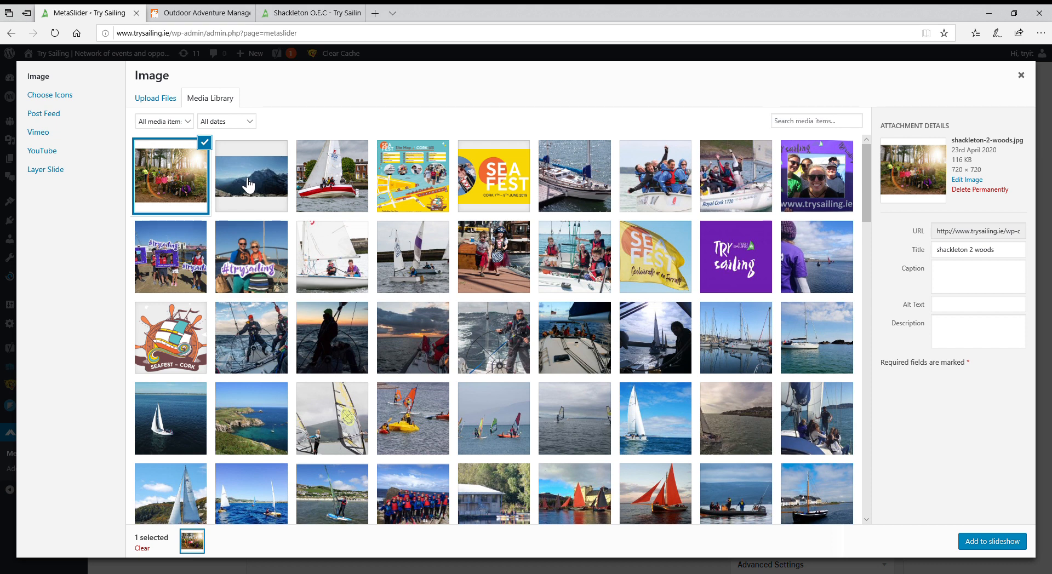
click(250, 176)
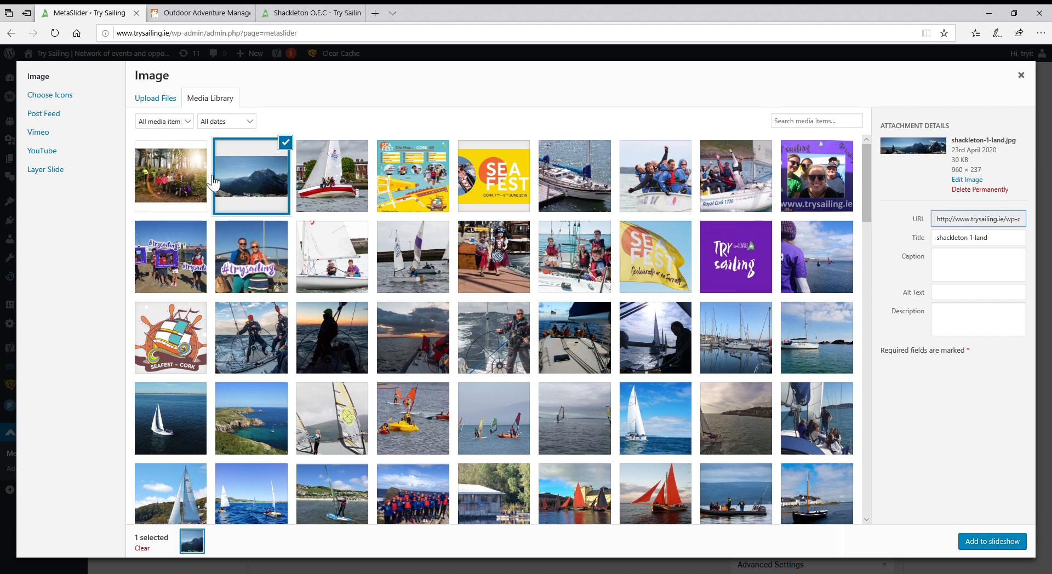
click(170, 175)
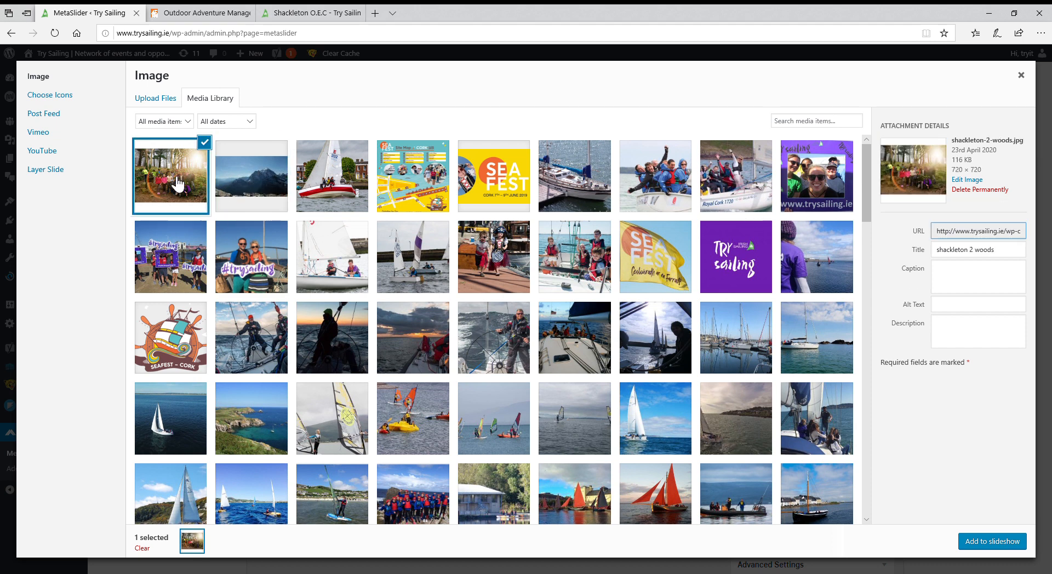
mouse_move(876, 493)
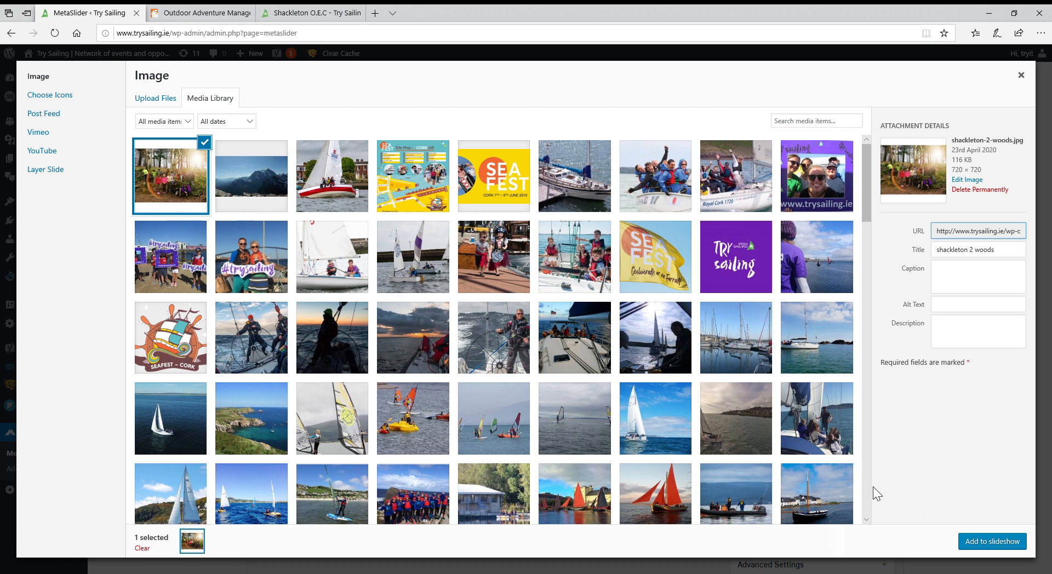
mouse_move(991, 542)
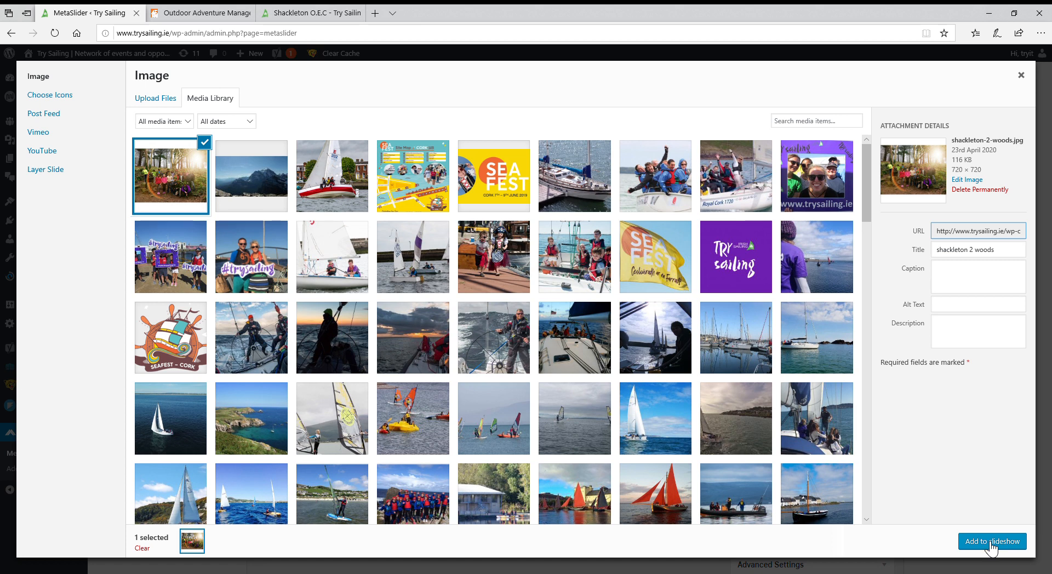
Step: Give the woods photo alt text 'Shackleton Adventure Training' and caption 'Try Sailing and Adventure training as a career'
click(977, 304)
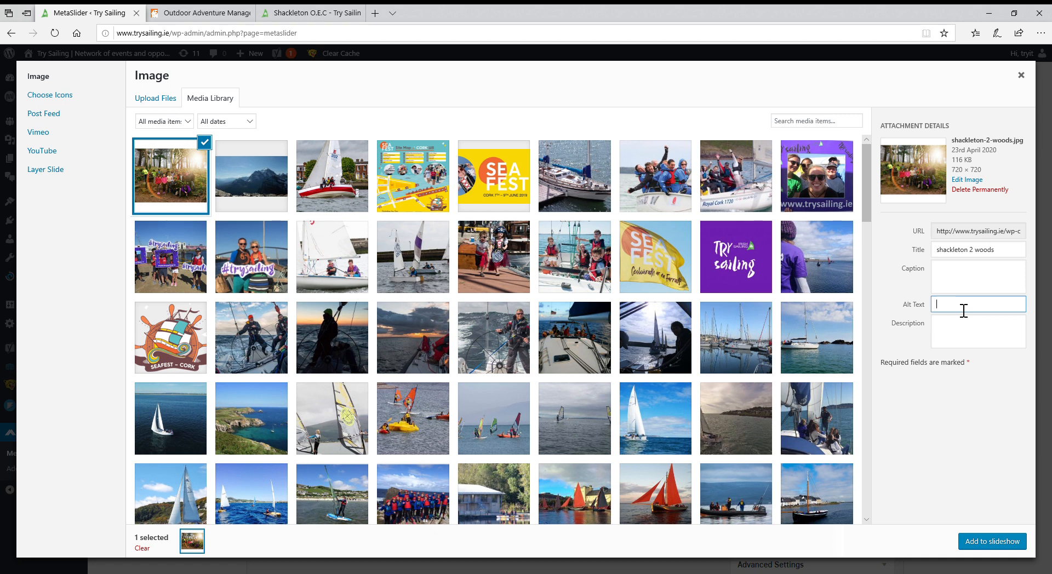
text(s)
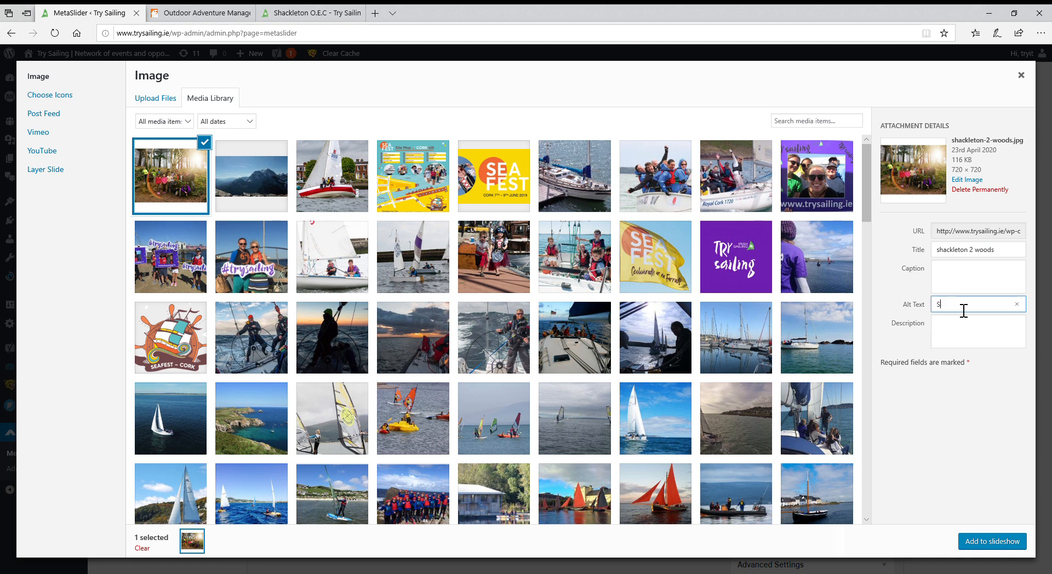
text(hackleton)
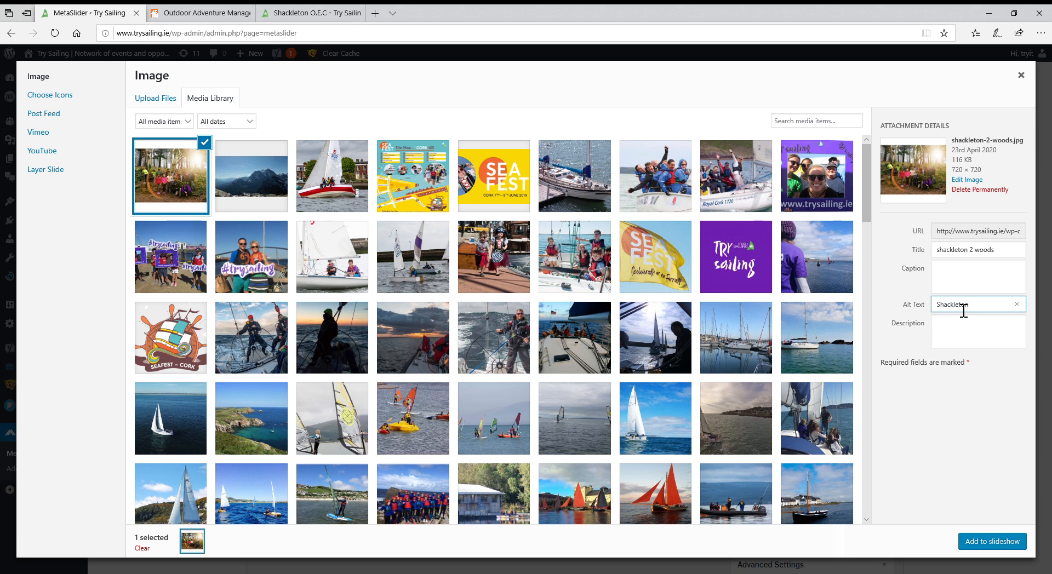
text(Adventure T)
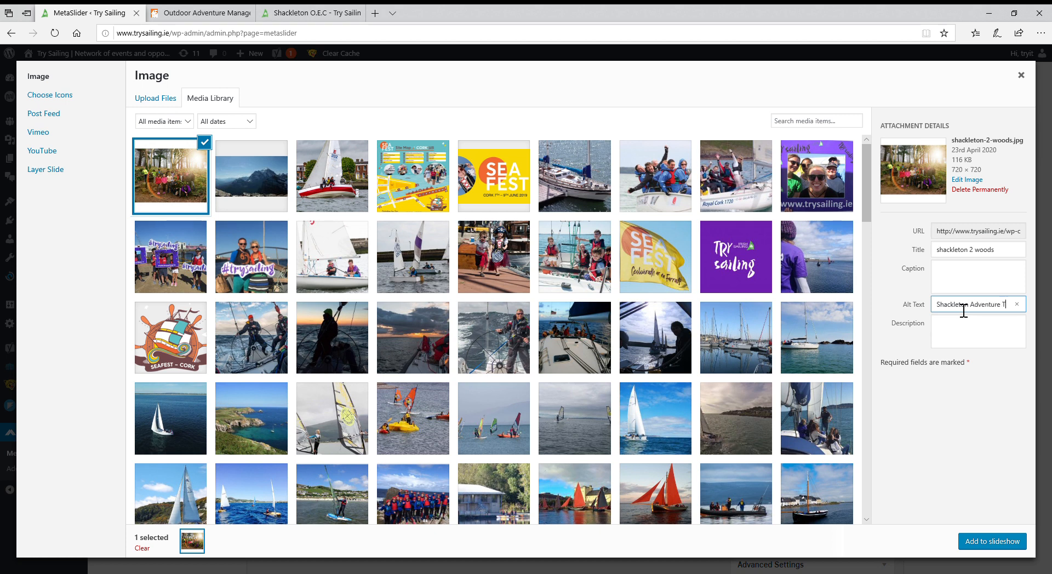
text(raining)
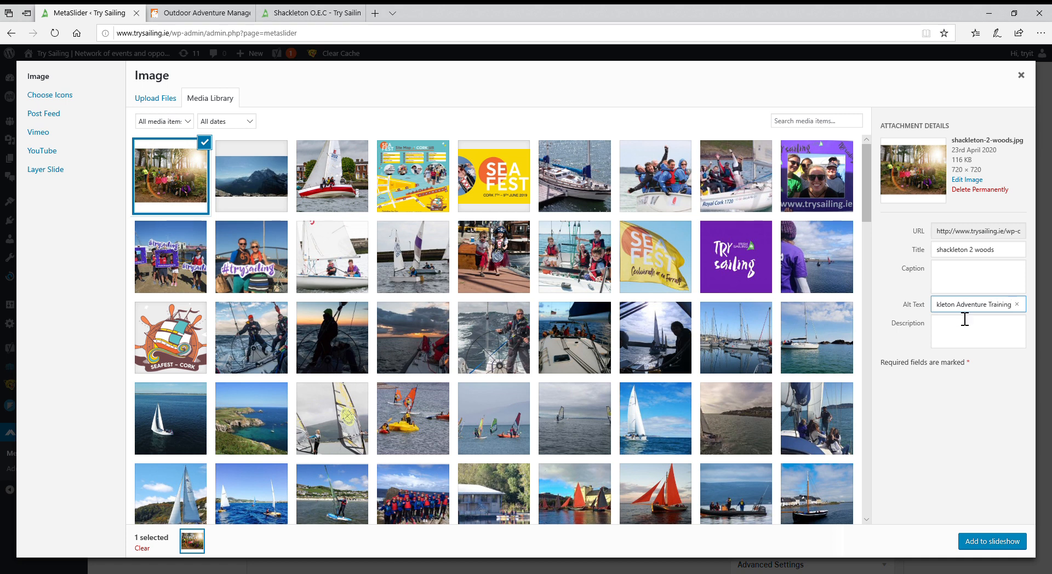
text(Try)
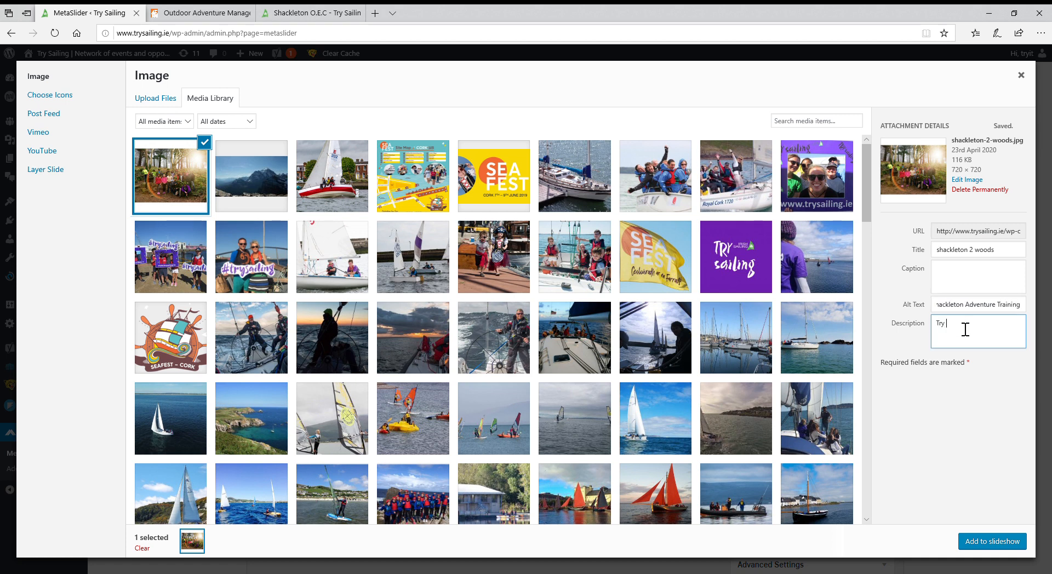
text(Sailing and Adventure training as a career)
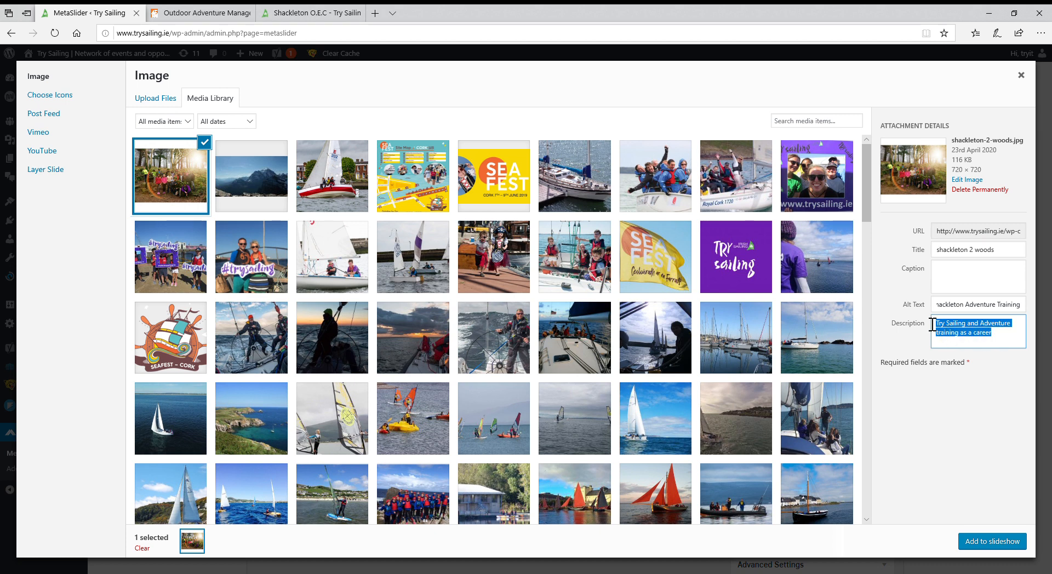
click(977, 275)
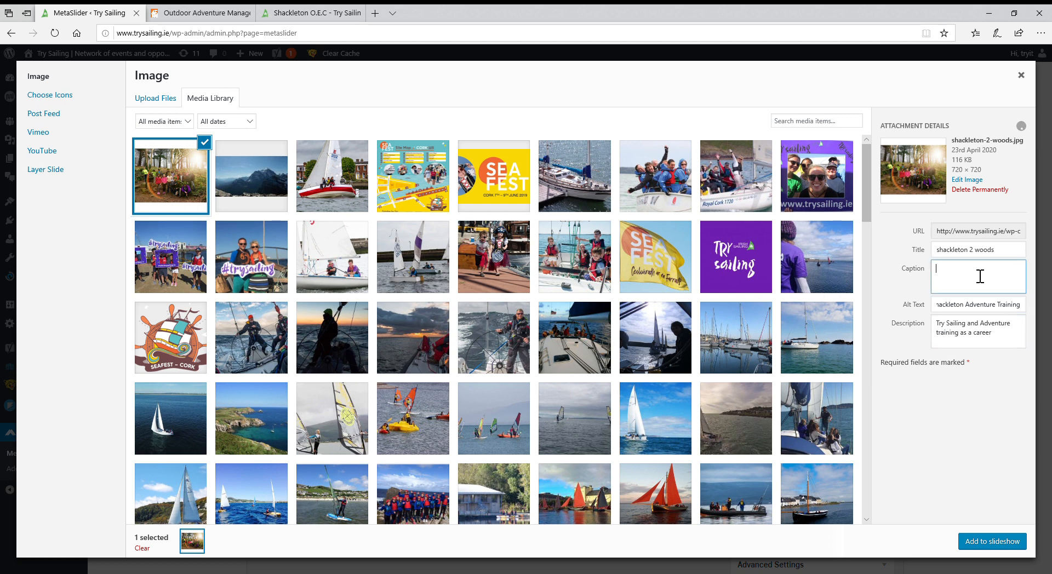
text(Try Sailing and Adventure training as a career)
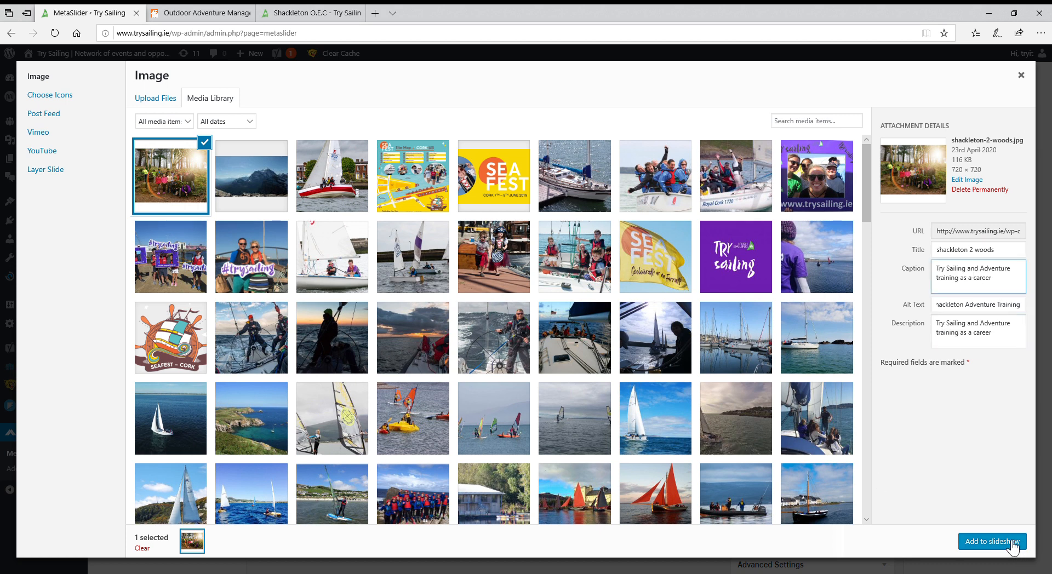
Step: Add the captioned woods photo as the fourth slide and save the Shackleton O.E.C slideshow
click(991, 541)
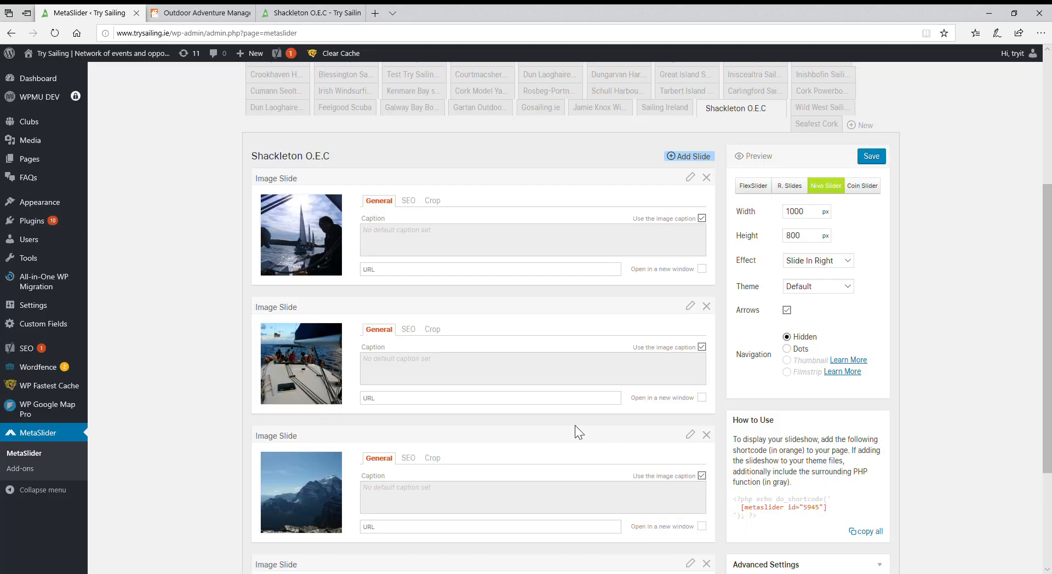
scroll(down, 3)
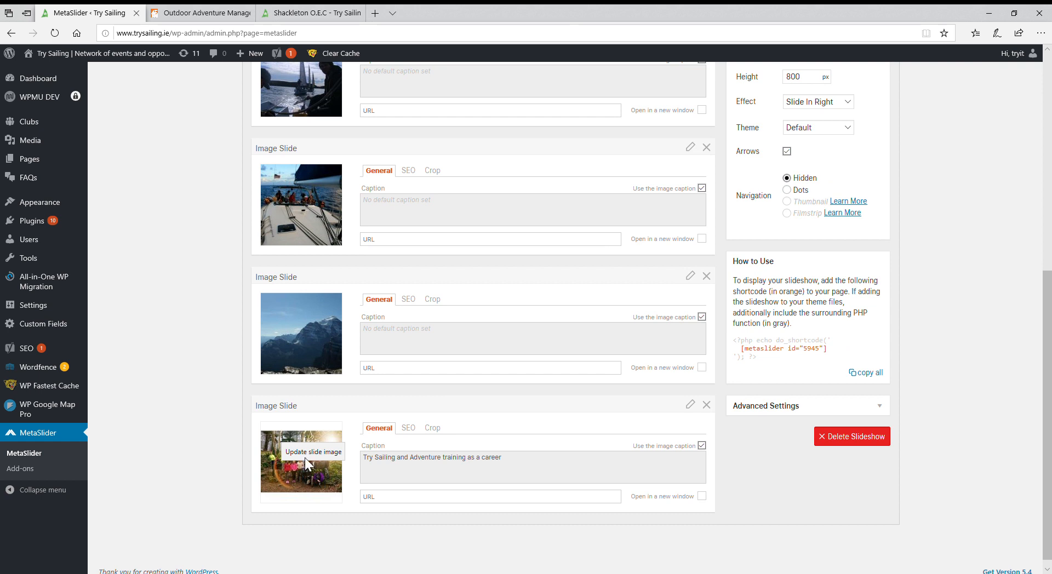
scroll(up, 3)
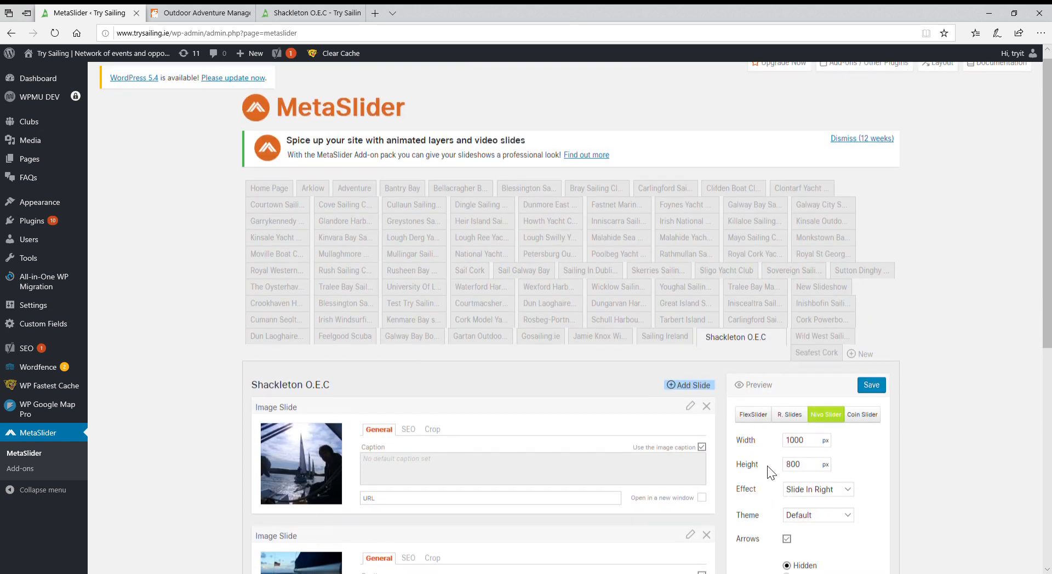
scroll(up, 3)
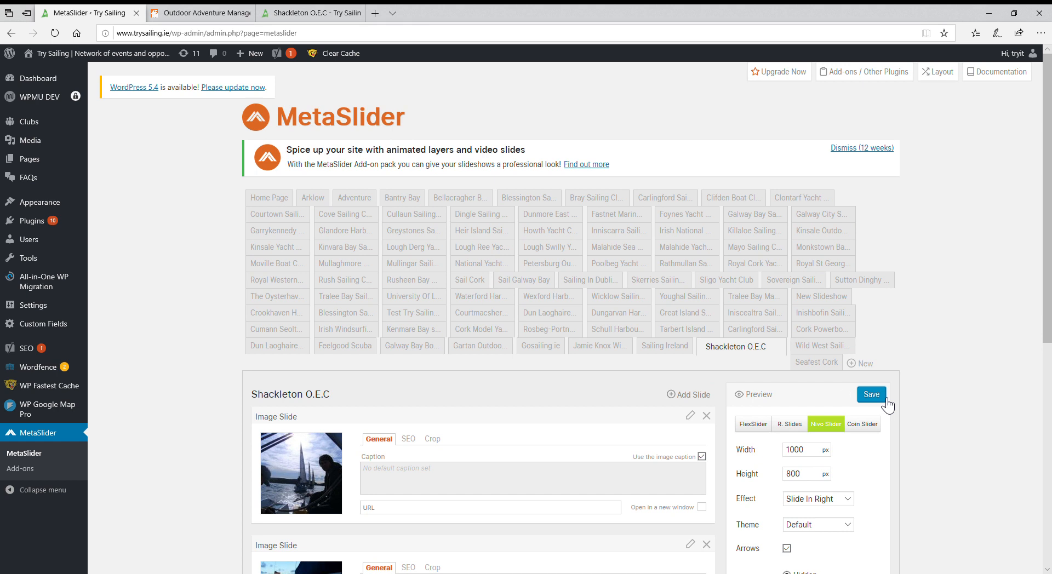
mouse_move(810, 476)
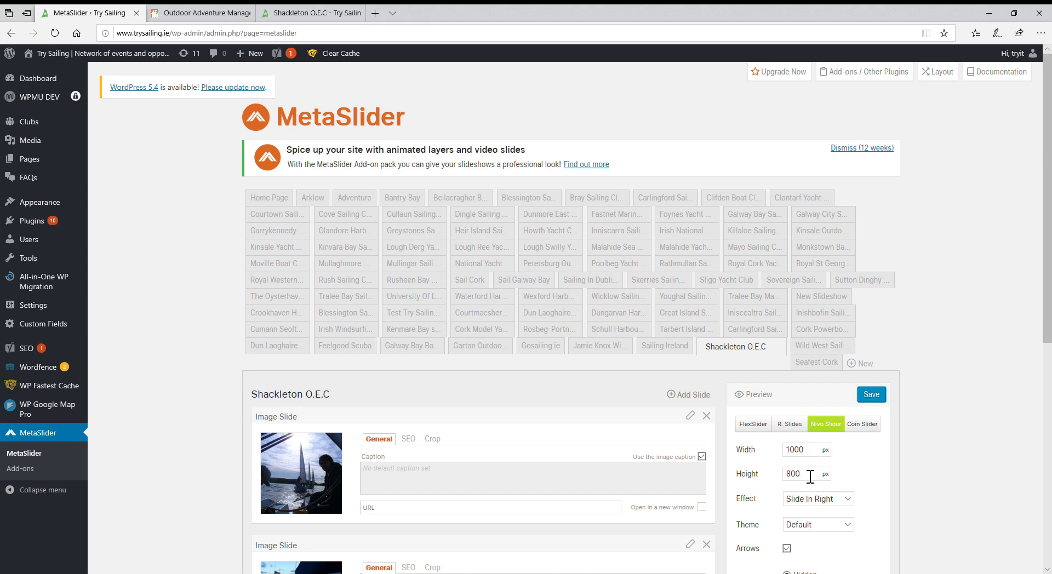
mouse_move(800, 546)
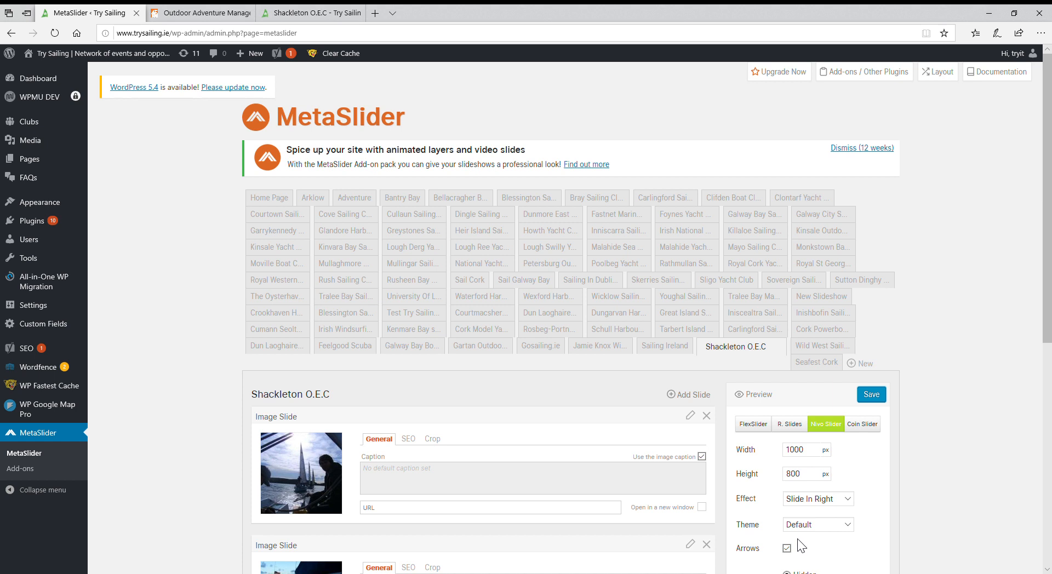
scroll(down, 3)
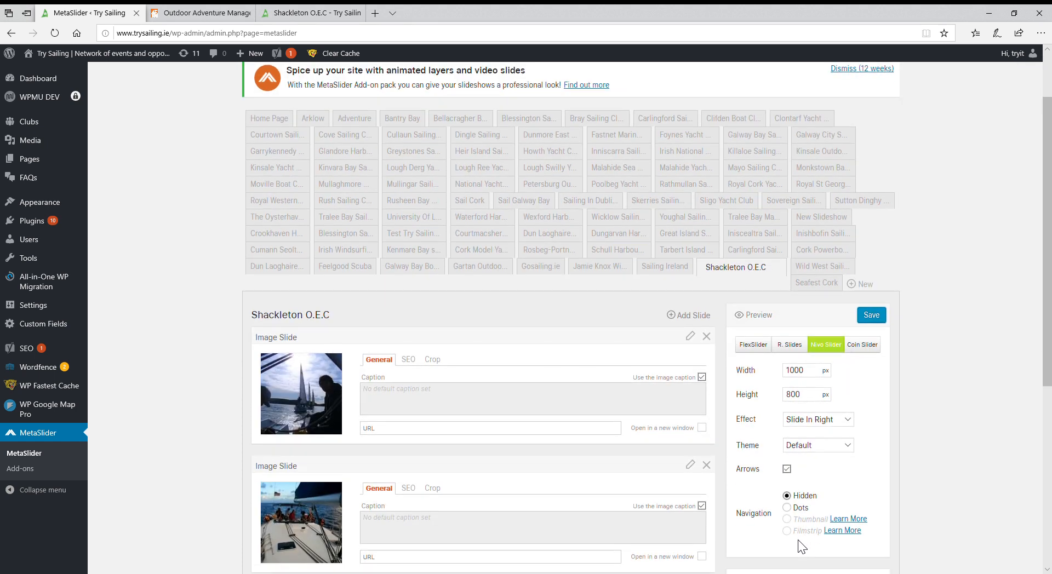
scroll(down, 3)
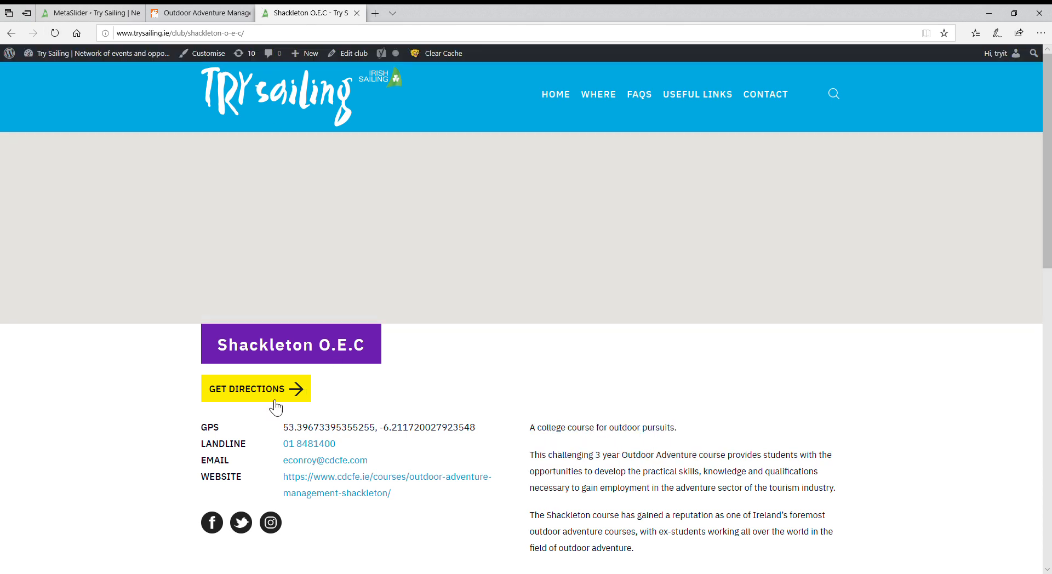
Step: Scroll to the live page's slider and advance three slides to the captioned woods photo
scroll(down, 3)
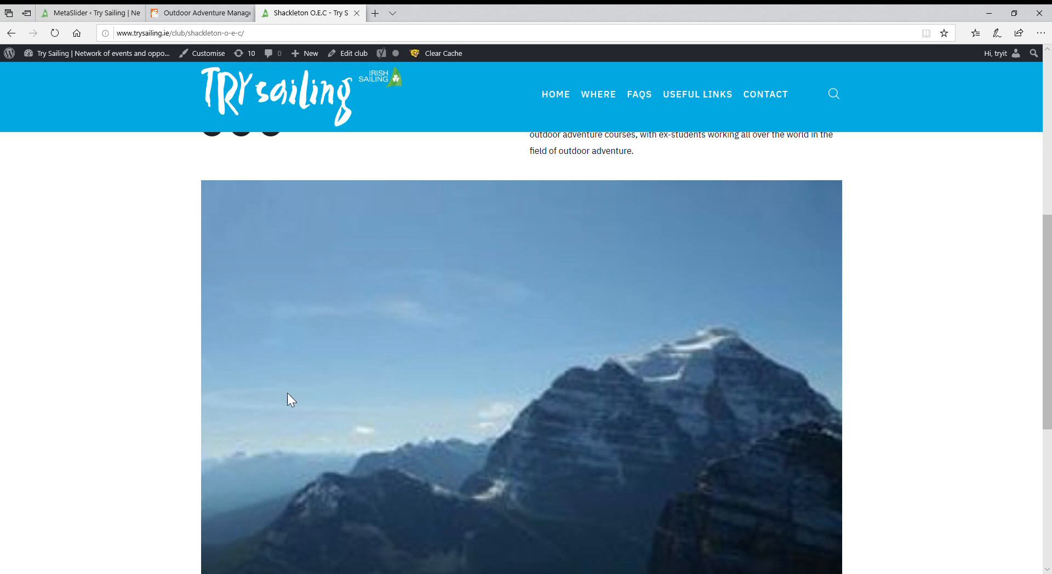
mouse_move(824, 427)
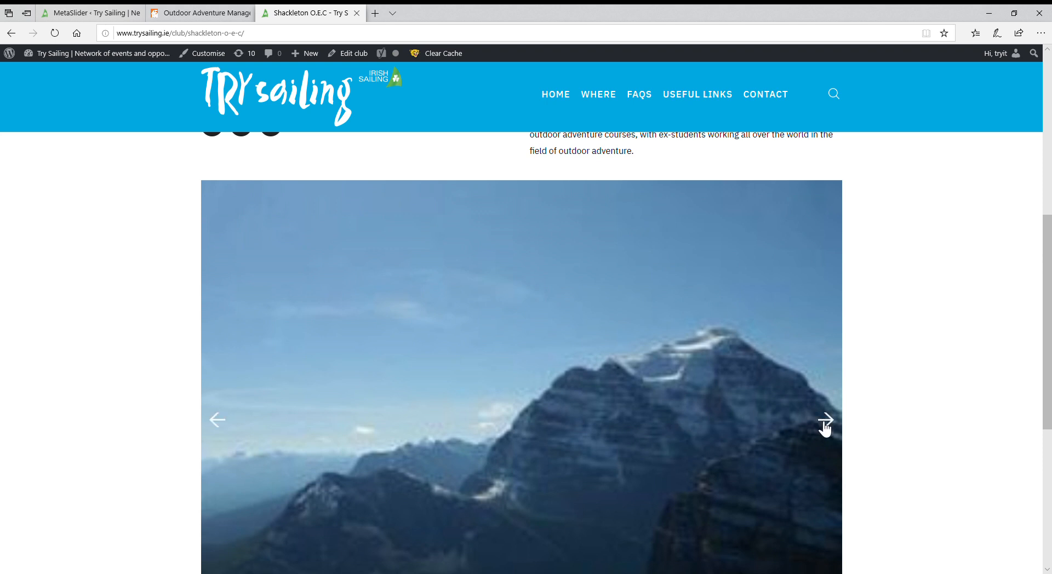
scroll(down, 3)
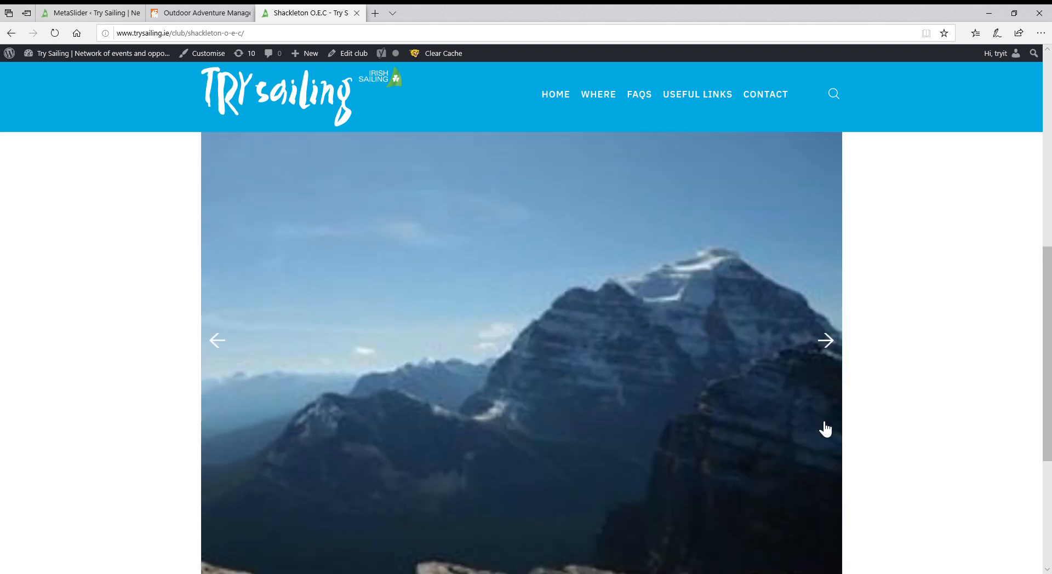
click(826, 341)
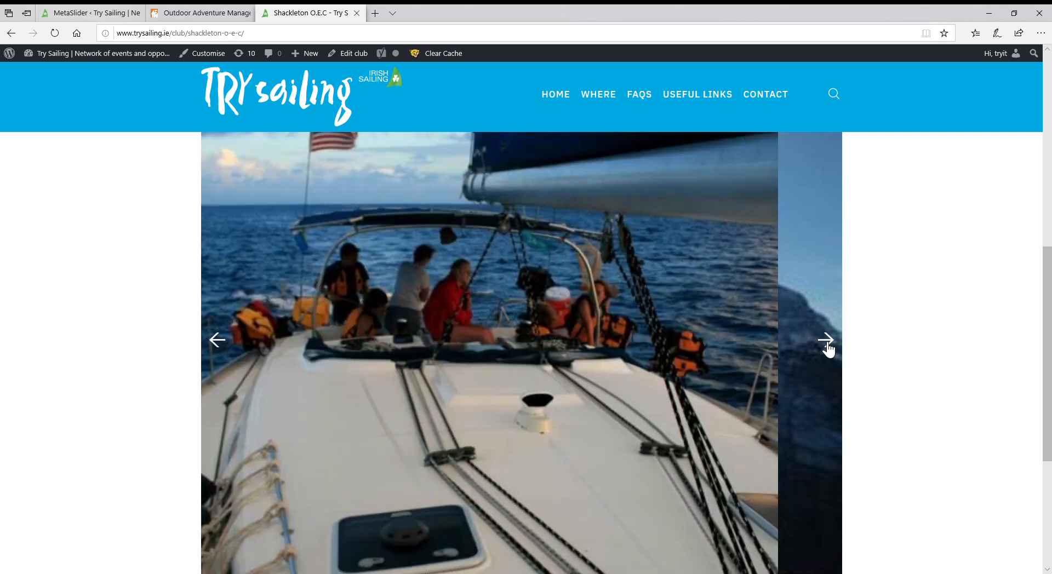
click(828, 340)
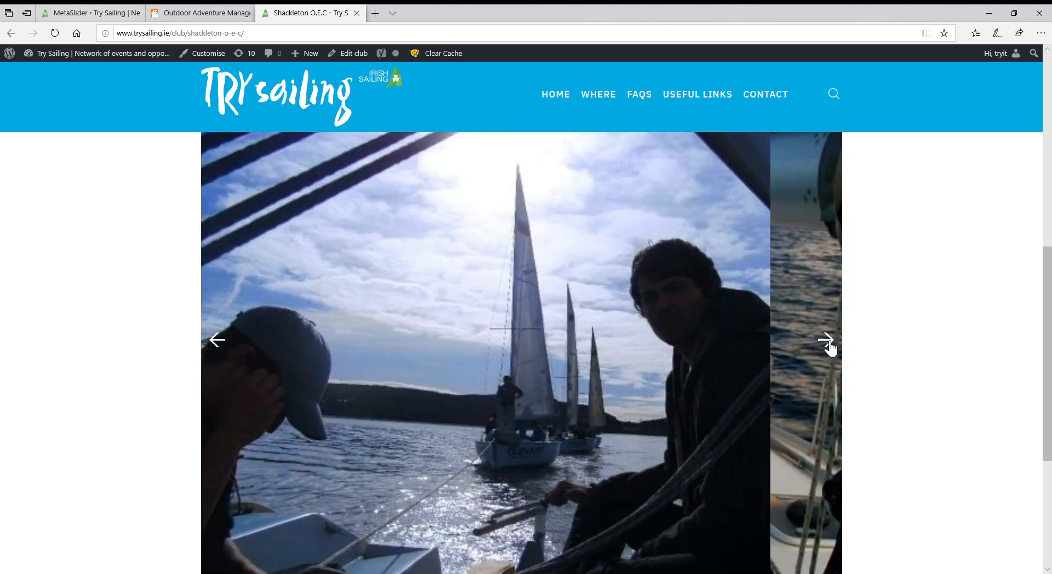
click(827, 340)
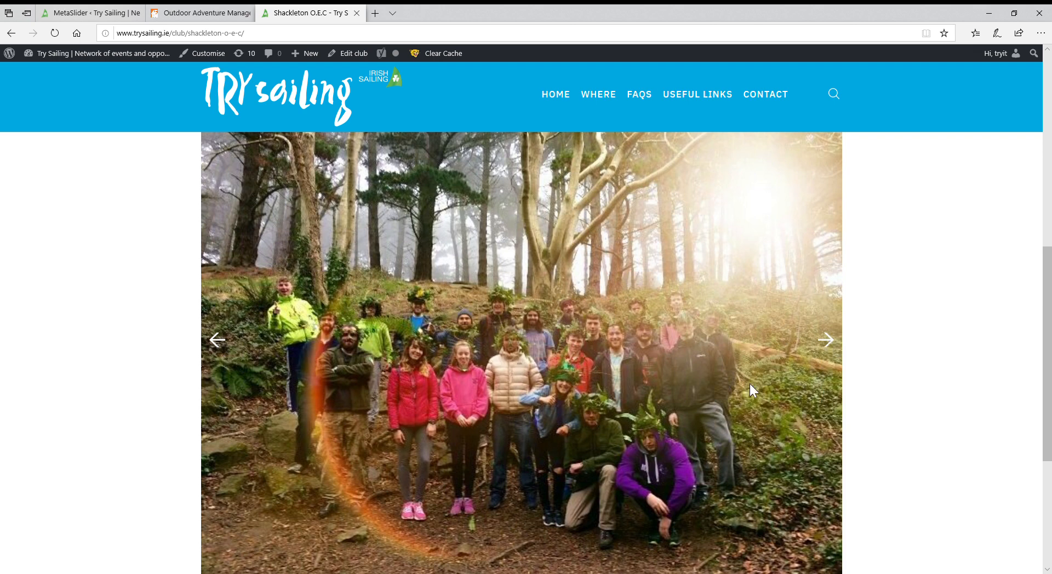
scroll(down, 3)
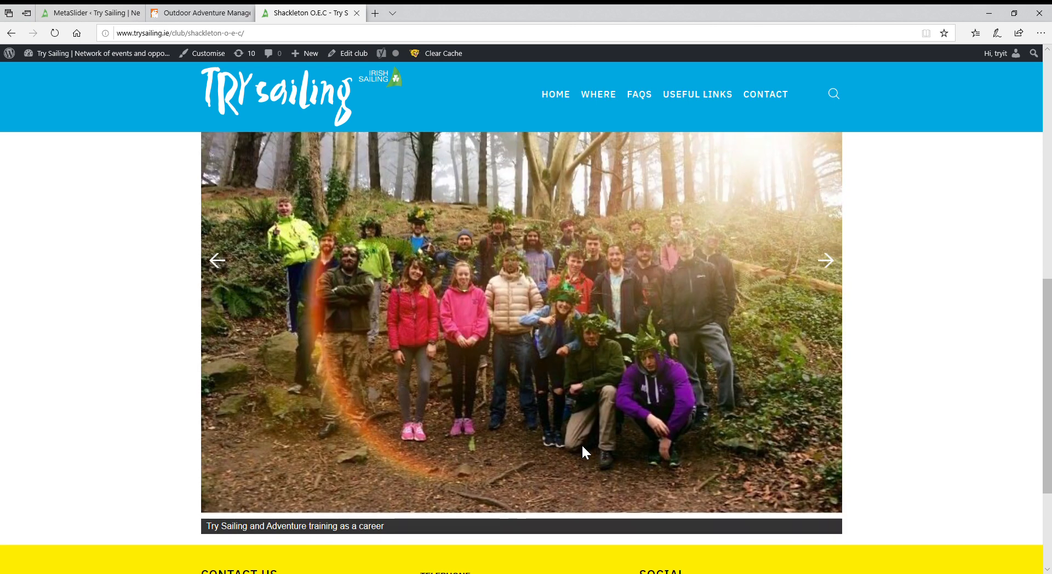
mouse_move(354, 542)
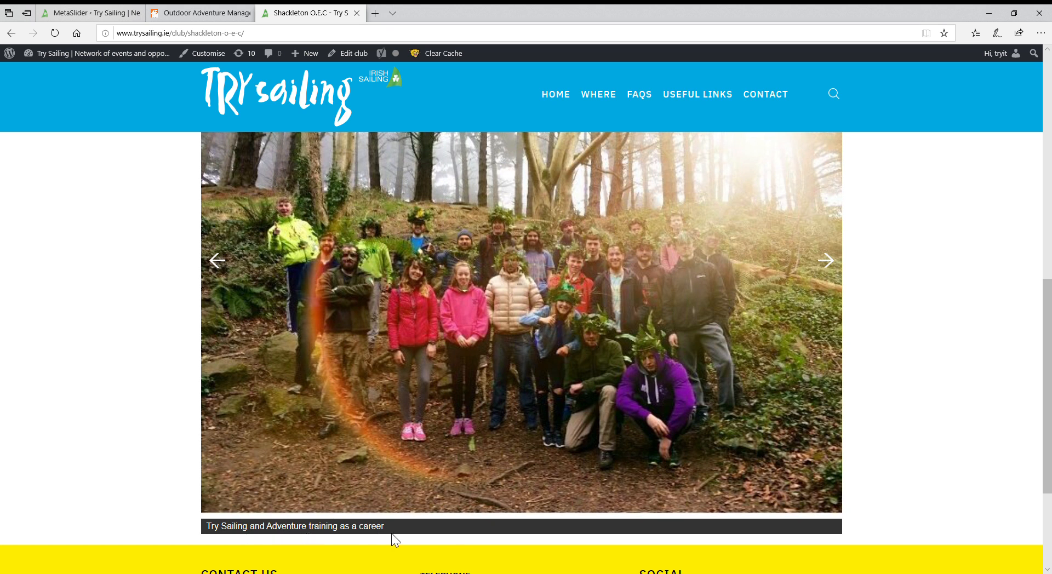
mouse_move(287, 536)
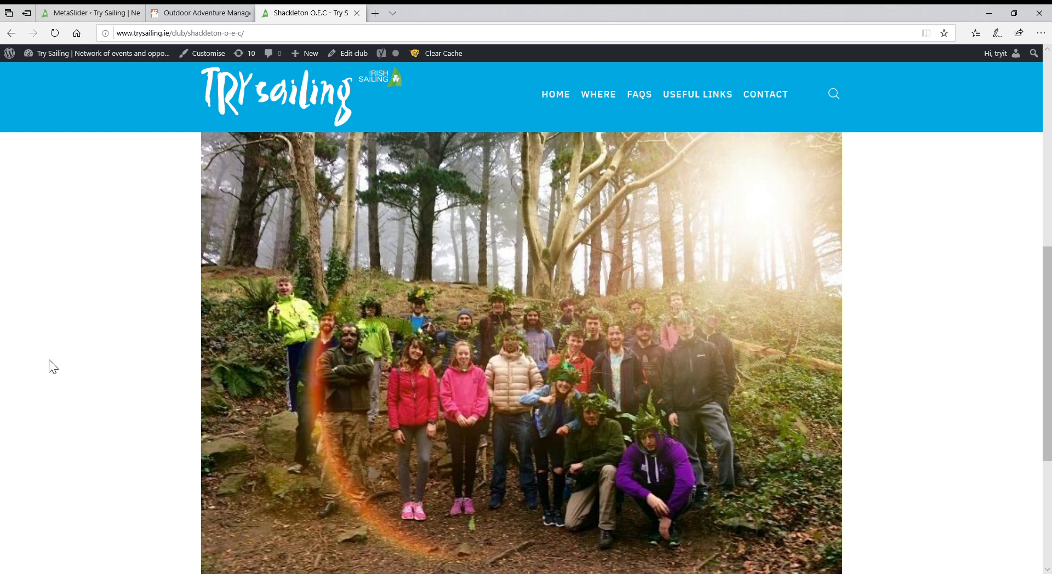
scroll(down, 3)
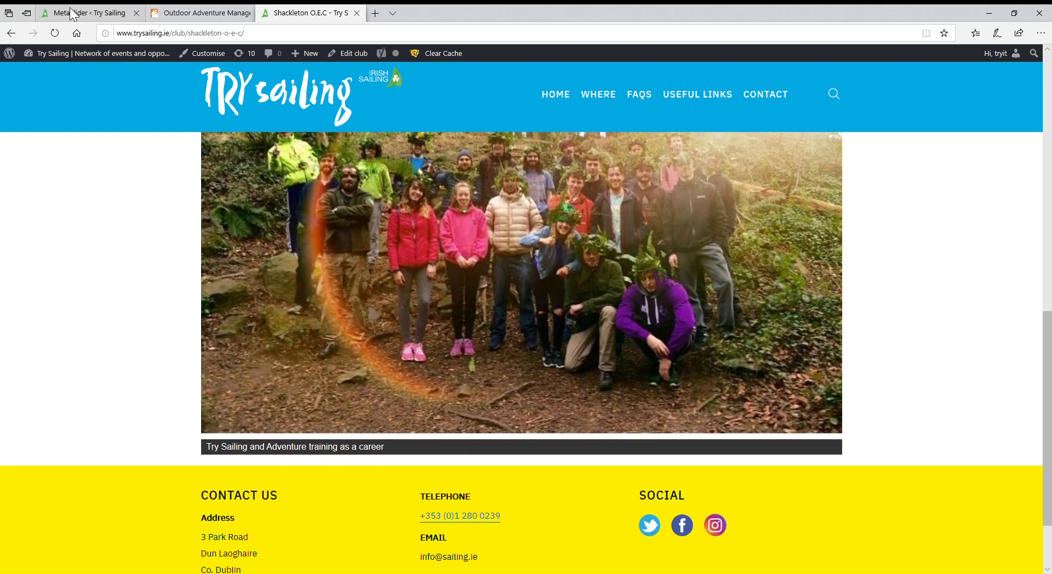
Step: Edit the woods slide's image, set its description with lowercase 'adventure', and update the slide
click(87, 12)
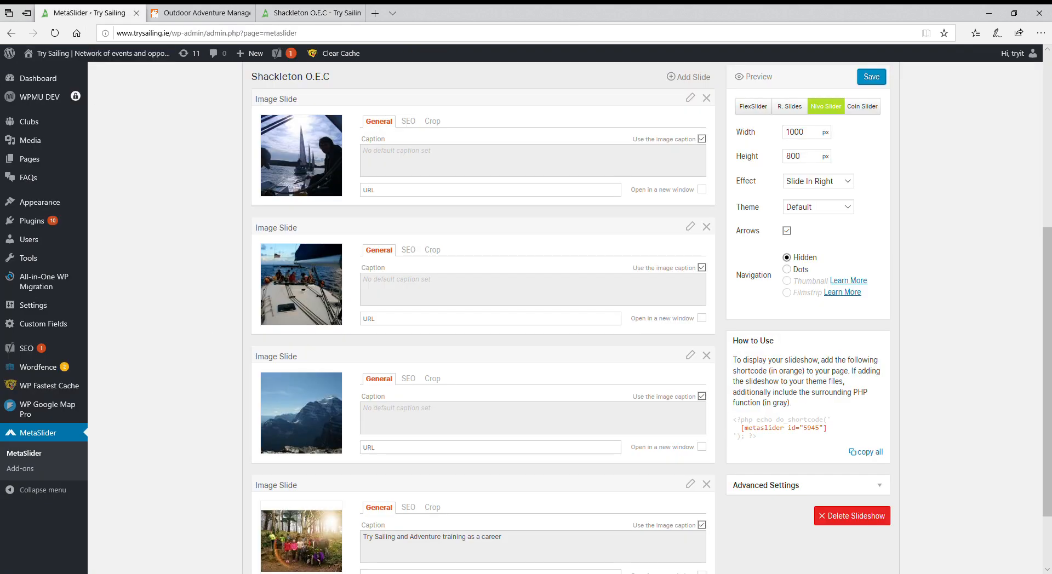
mouse_move(427, 547)
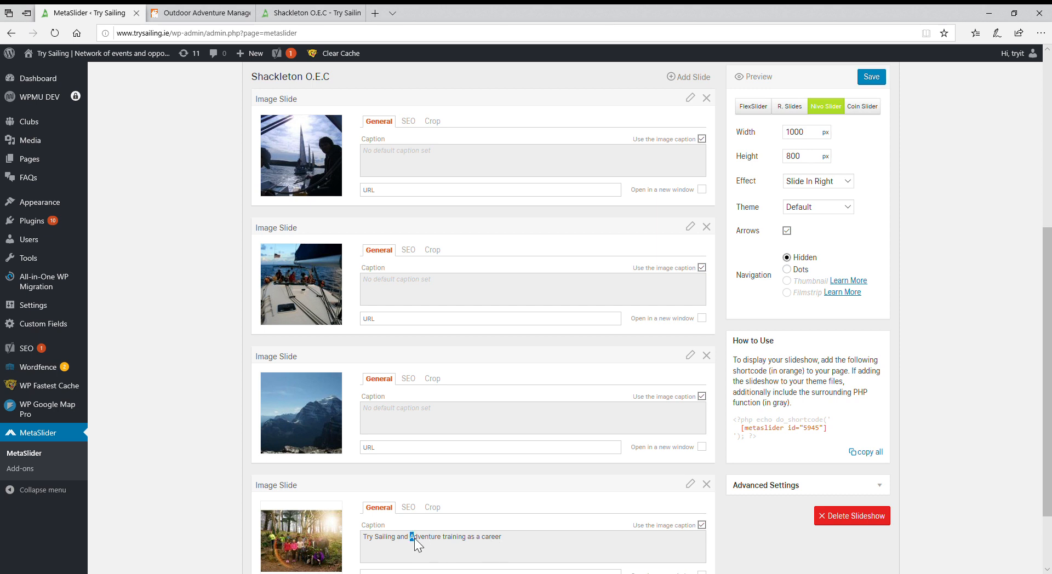
scroll(down, 3)
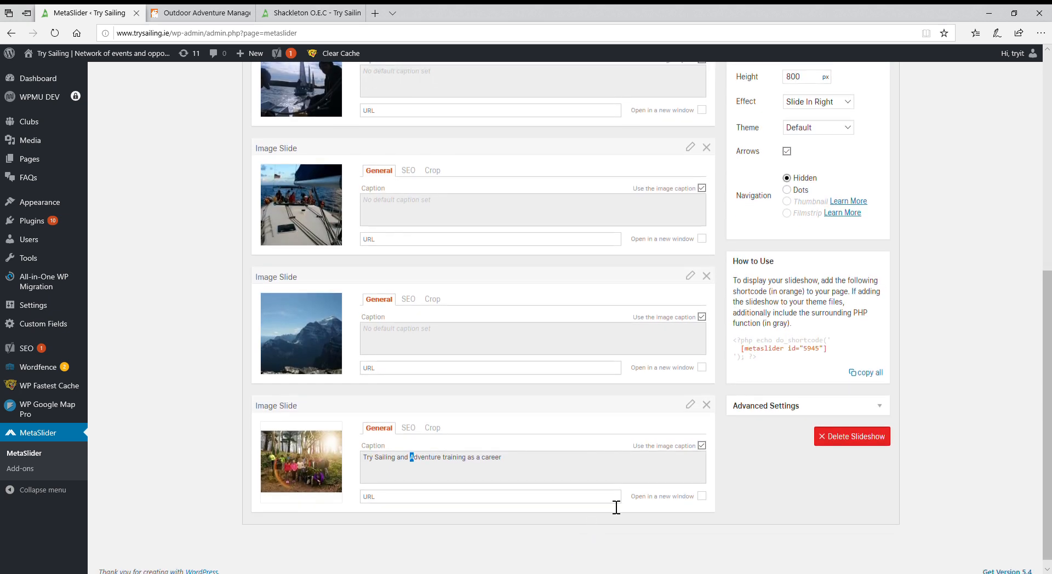
mouse_move(690, 404)
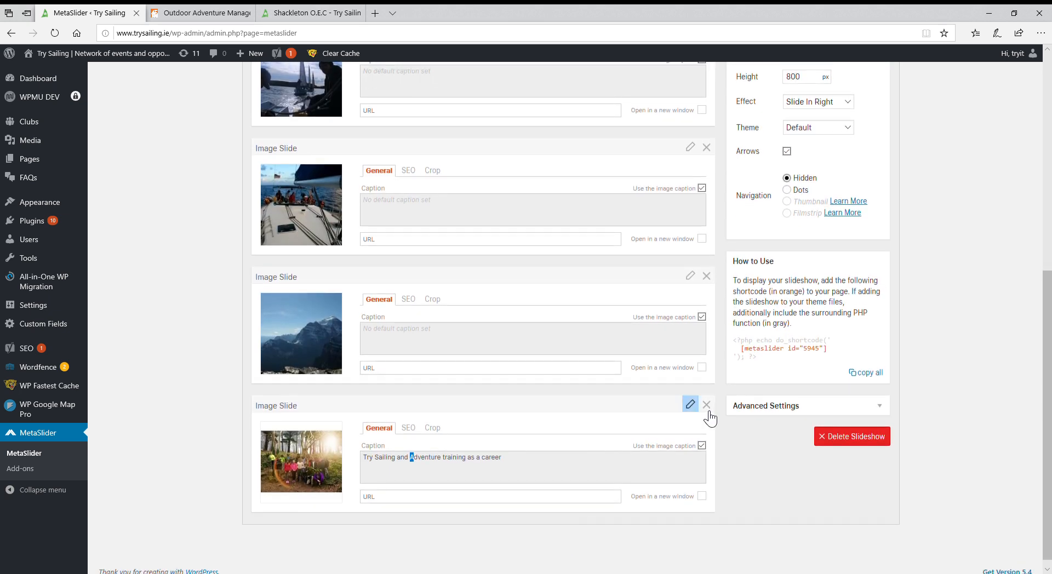
click(690, 405)
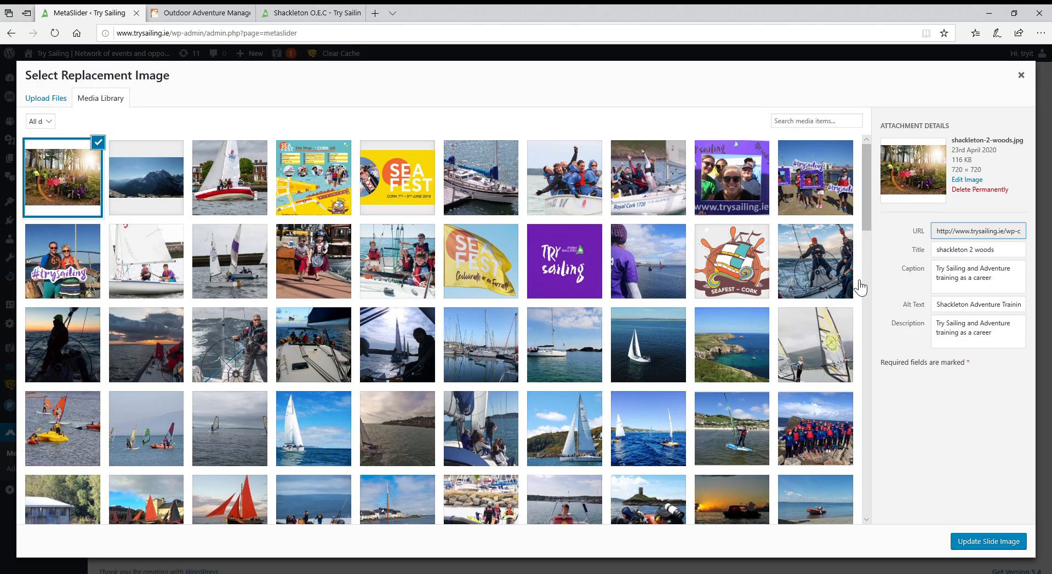
click(978, 331)
text(a)
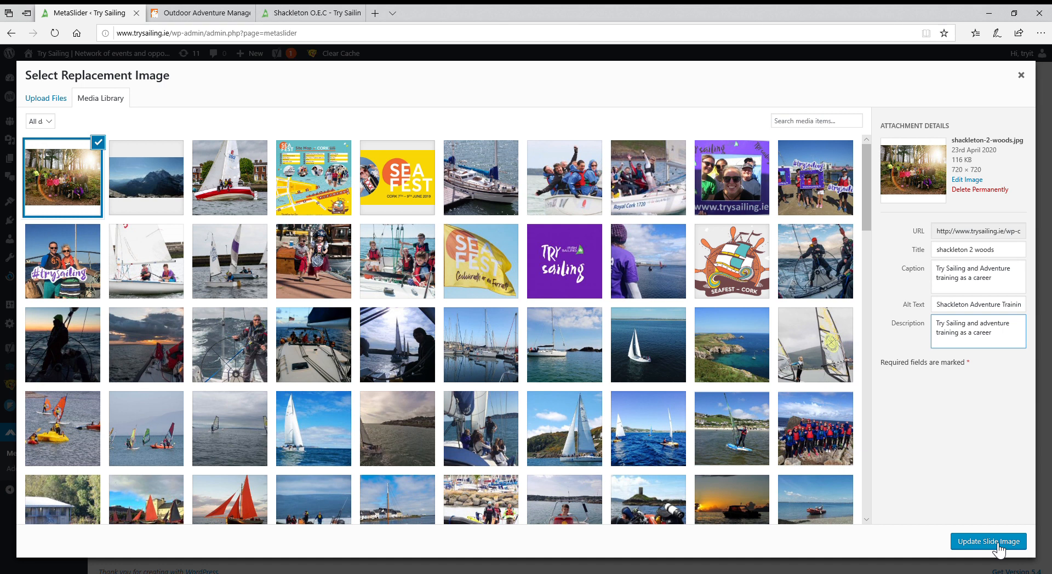
click(987, 541)
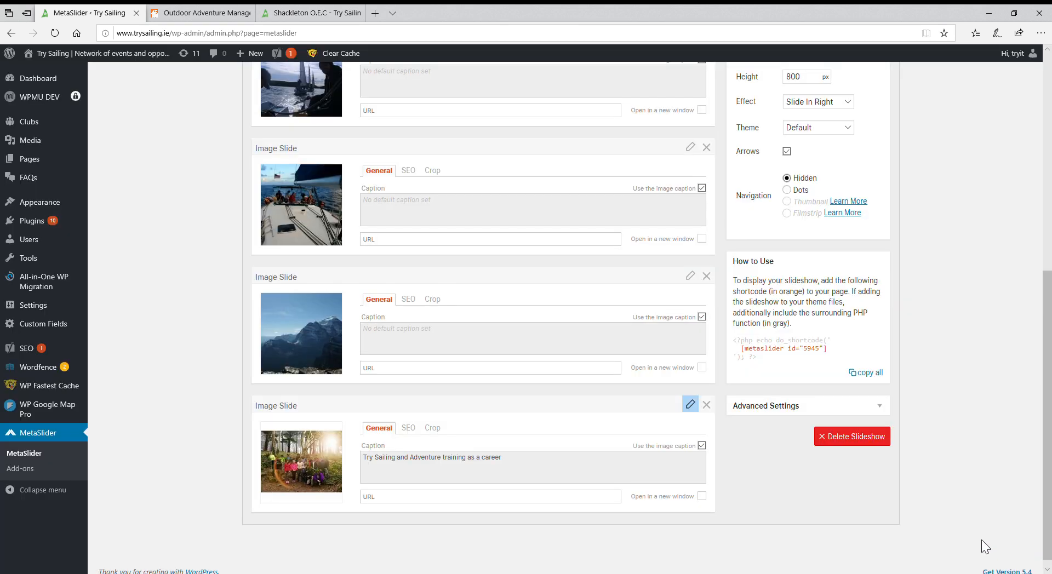
mouse_move(956, 535)
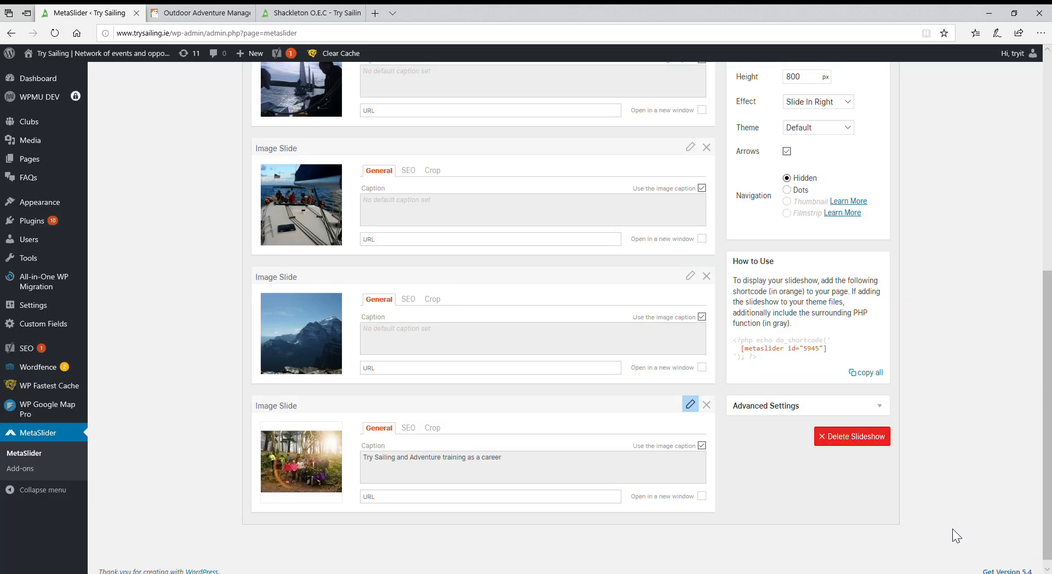
scroll(up, 3)
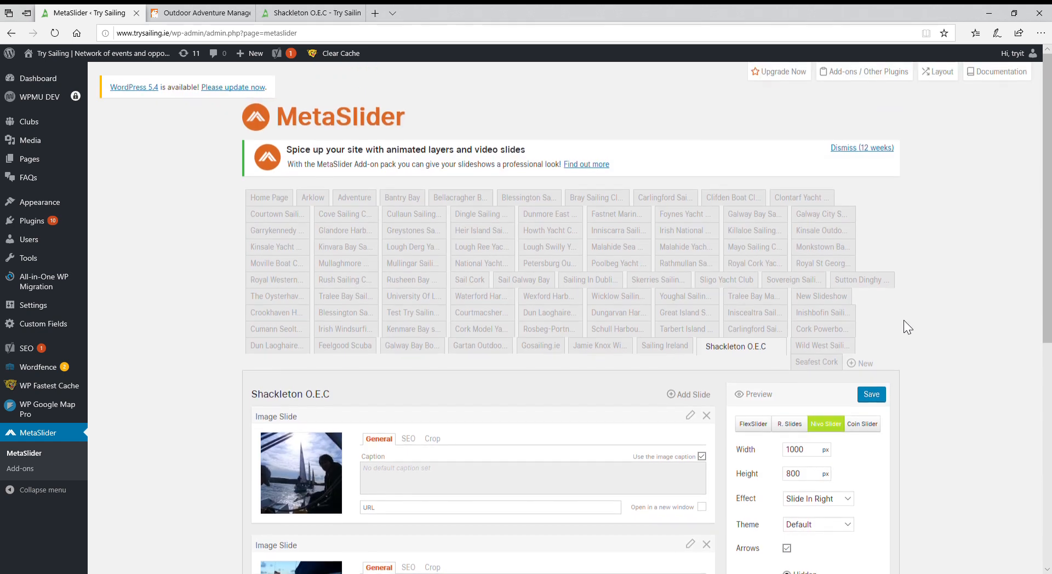